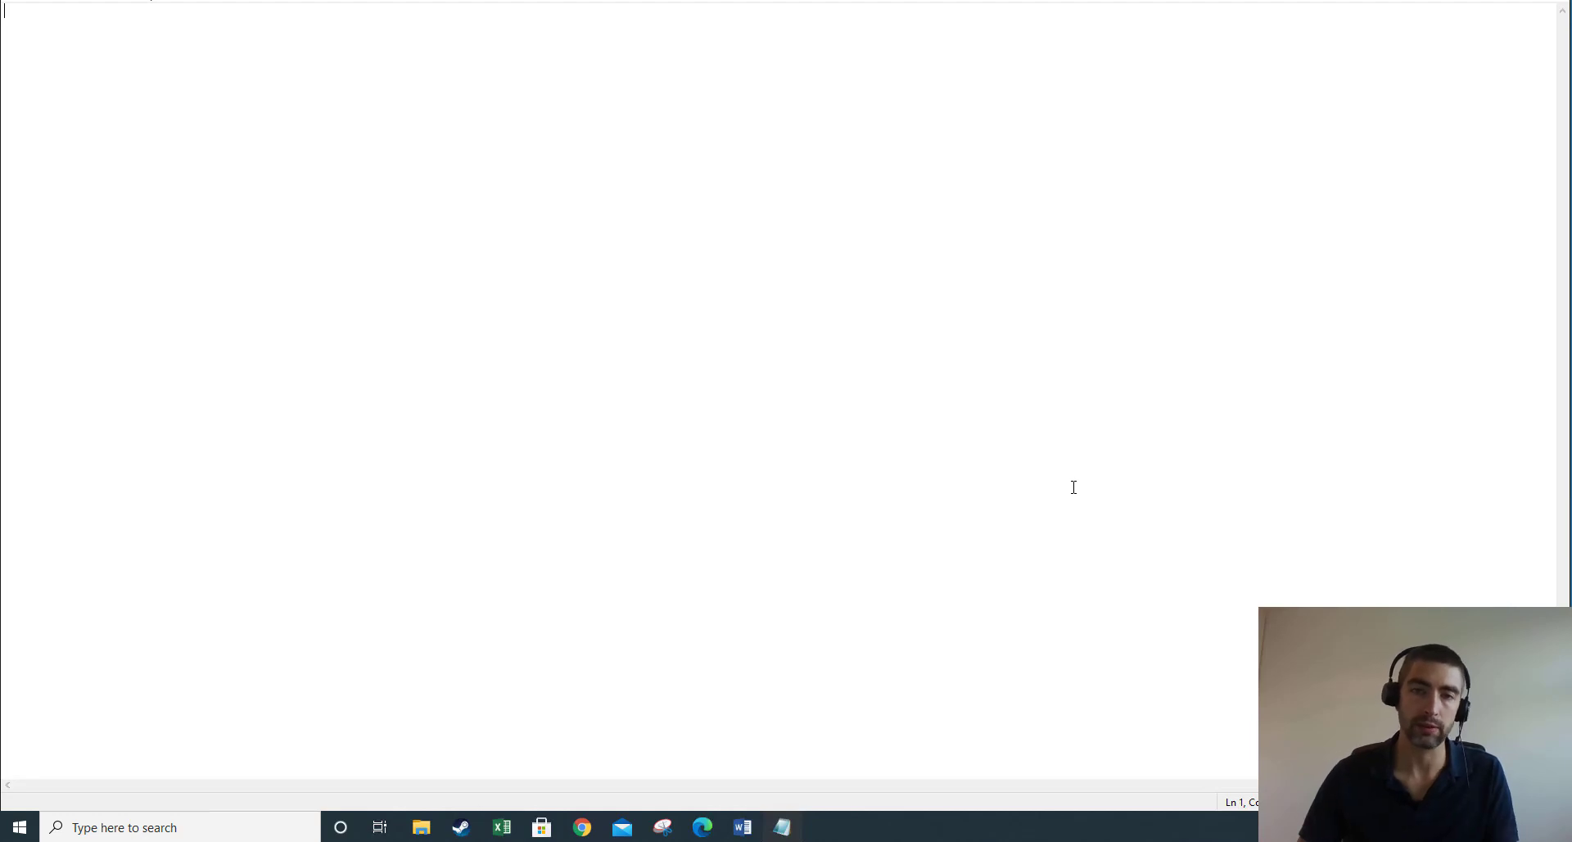
{"action": "mouse_move", "coordinate": [488, 544]}
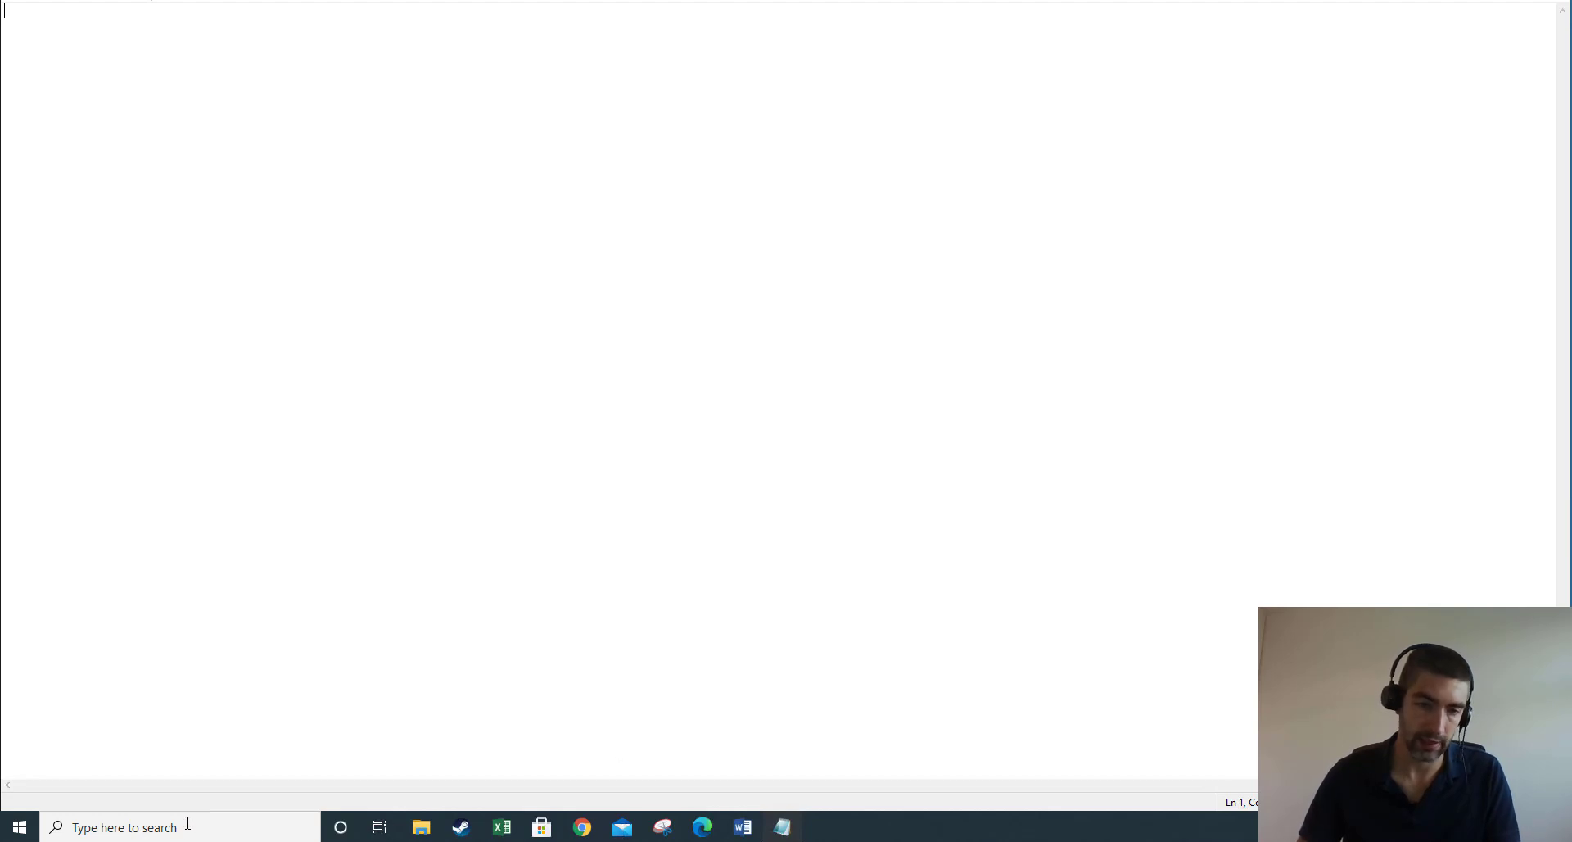
- Search Windows for 'mail' and launch the Mail app from the best match
{"action": "type", "text": "mail"}
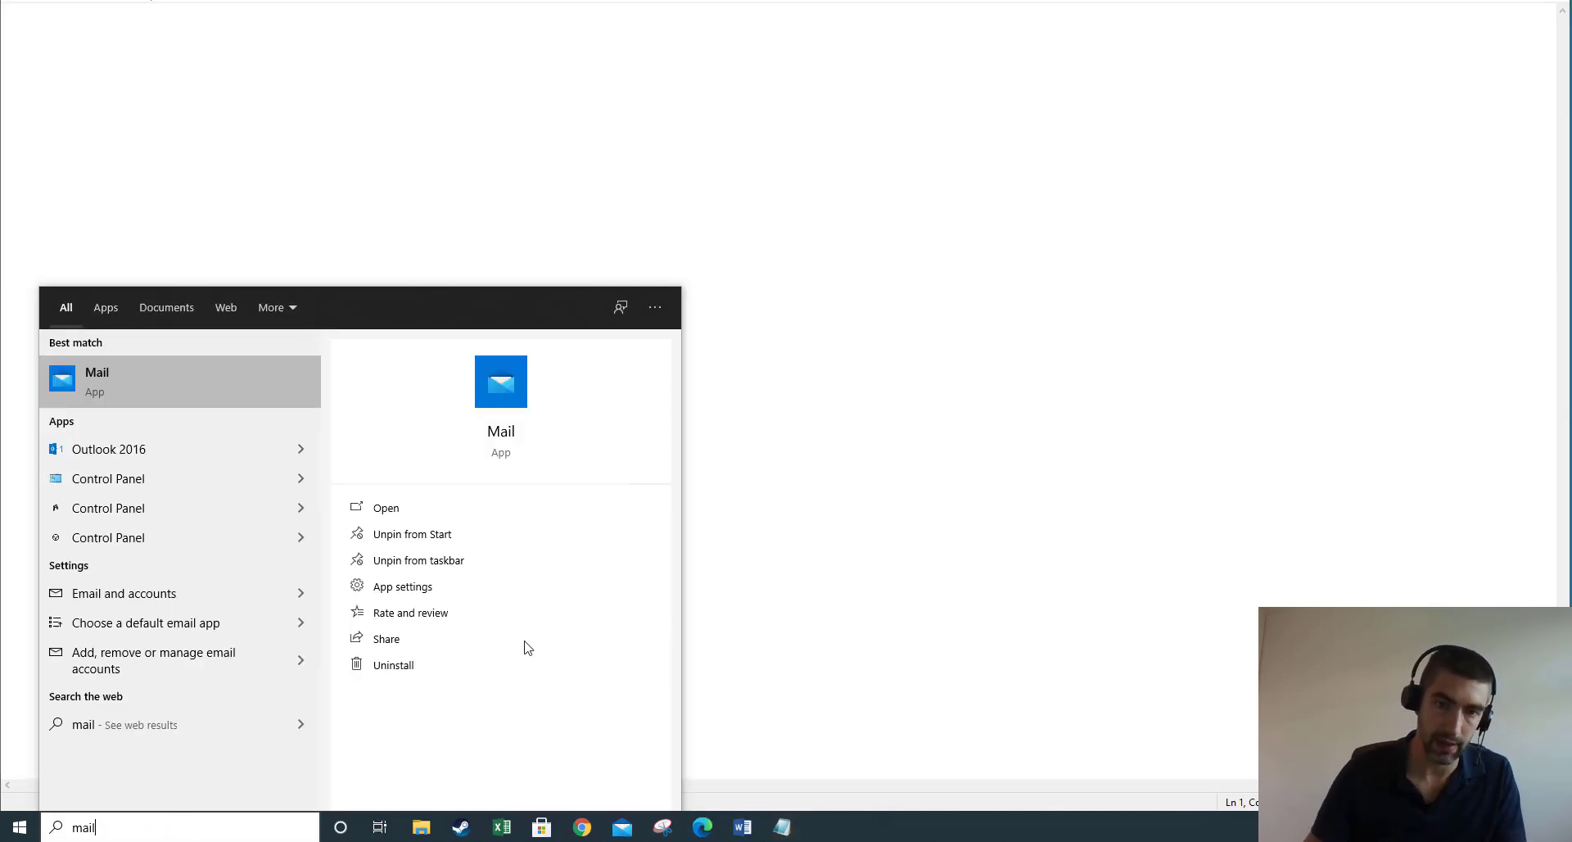
{"action": "left_click", "coordinate": [387, 507]}
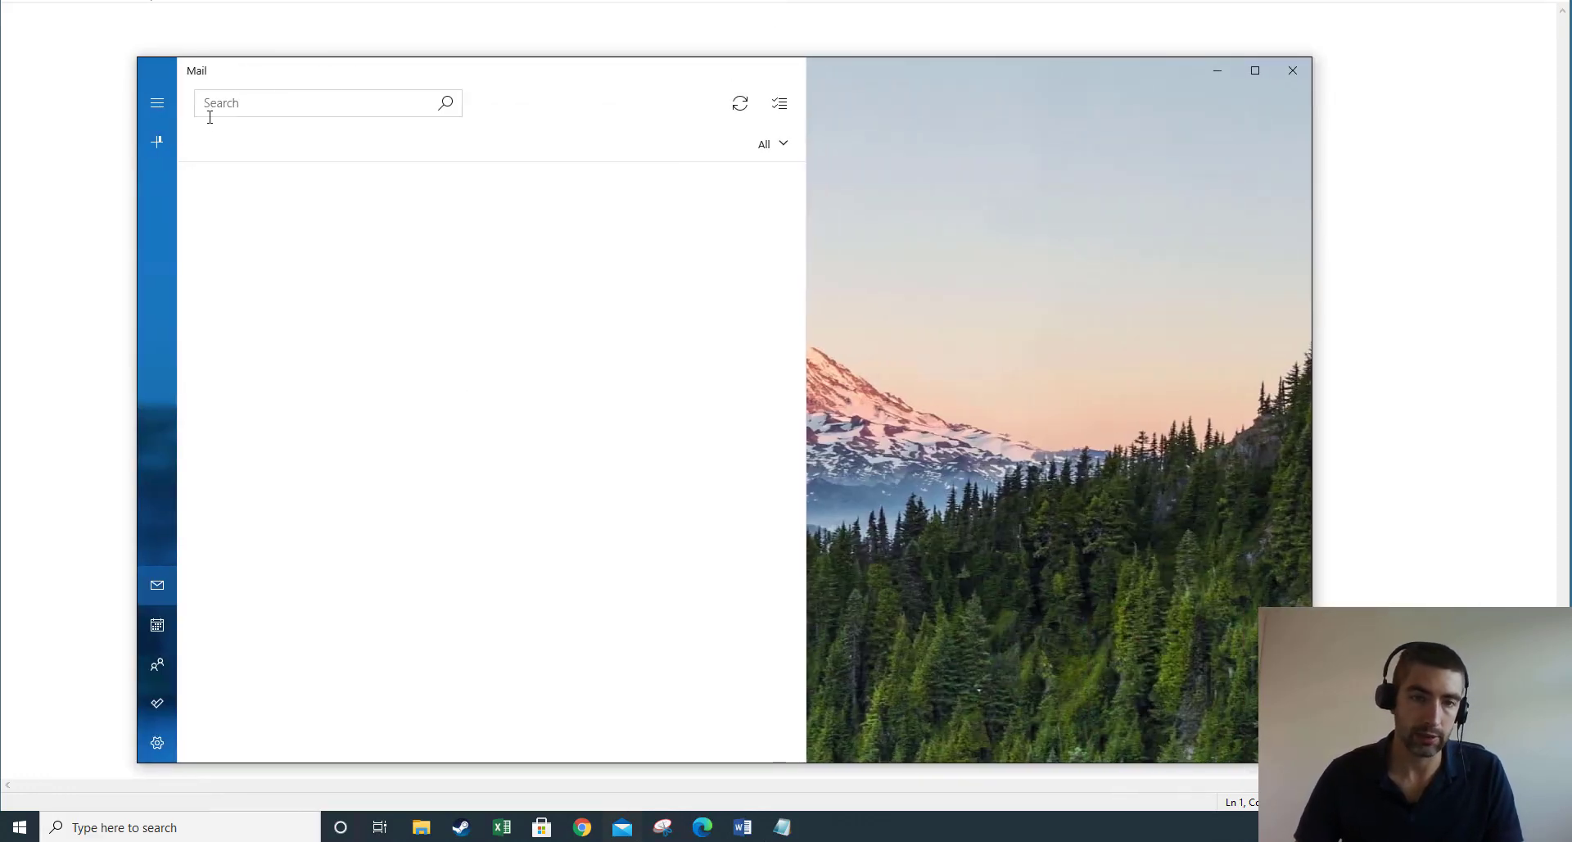
- Reach Advanced setup via Settings > Manage accounts > Add account
{"action": "left_click", "coordinate": [157, 101]}
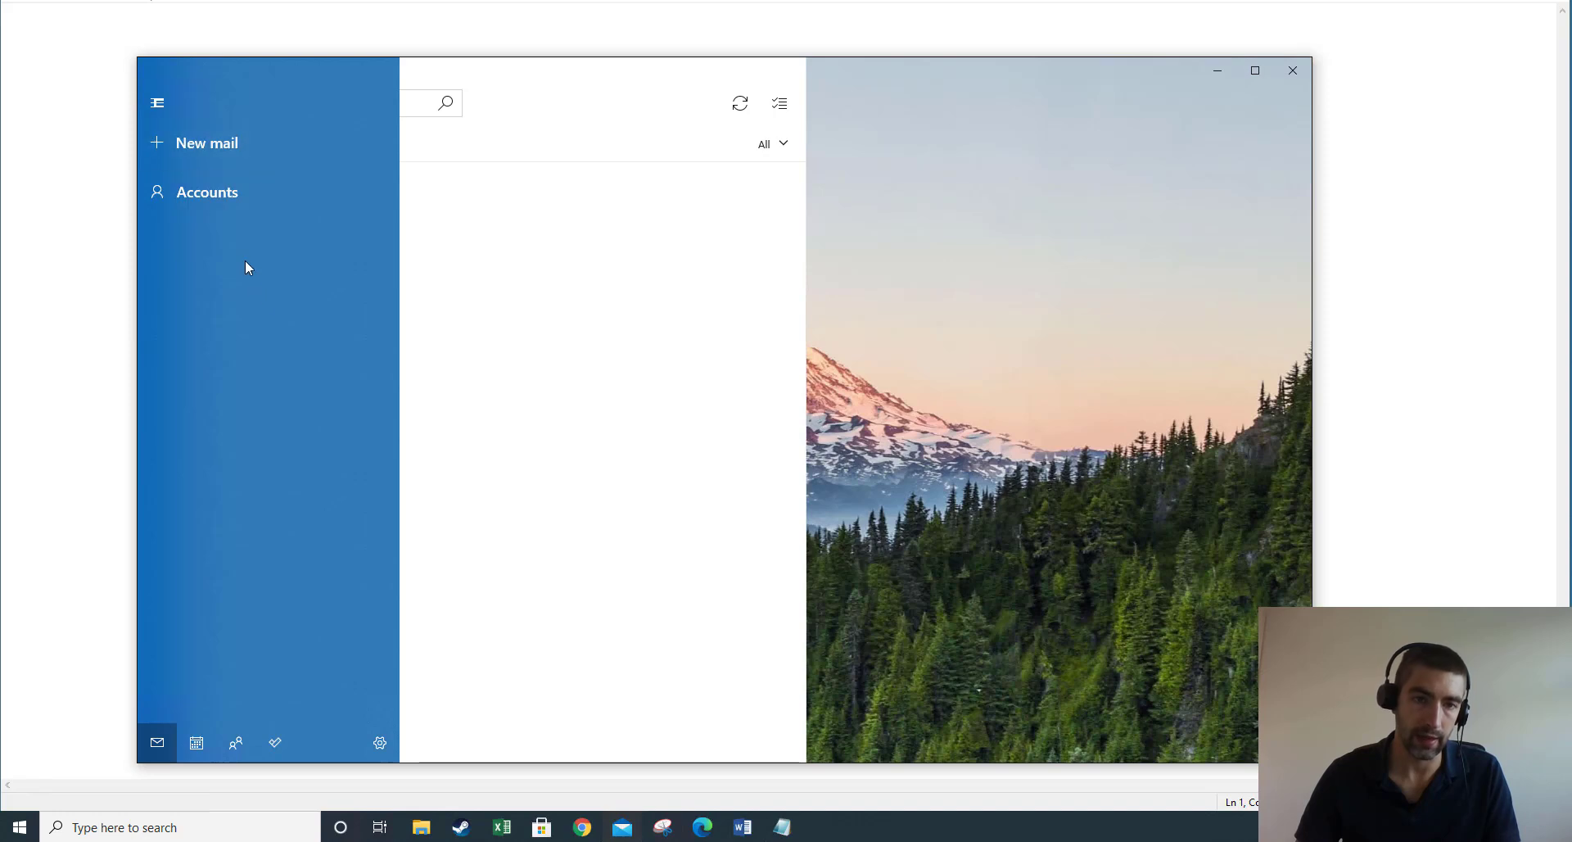
{"action": "mouse_move", "coordinate": [249, 276]}
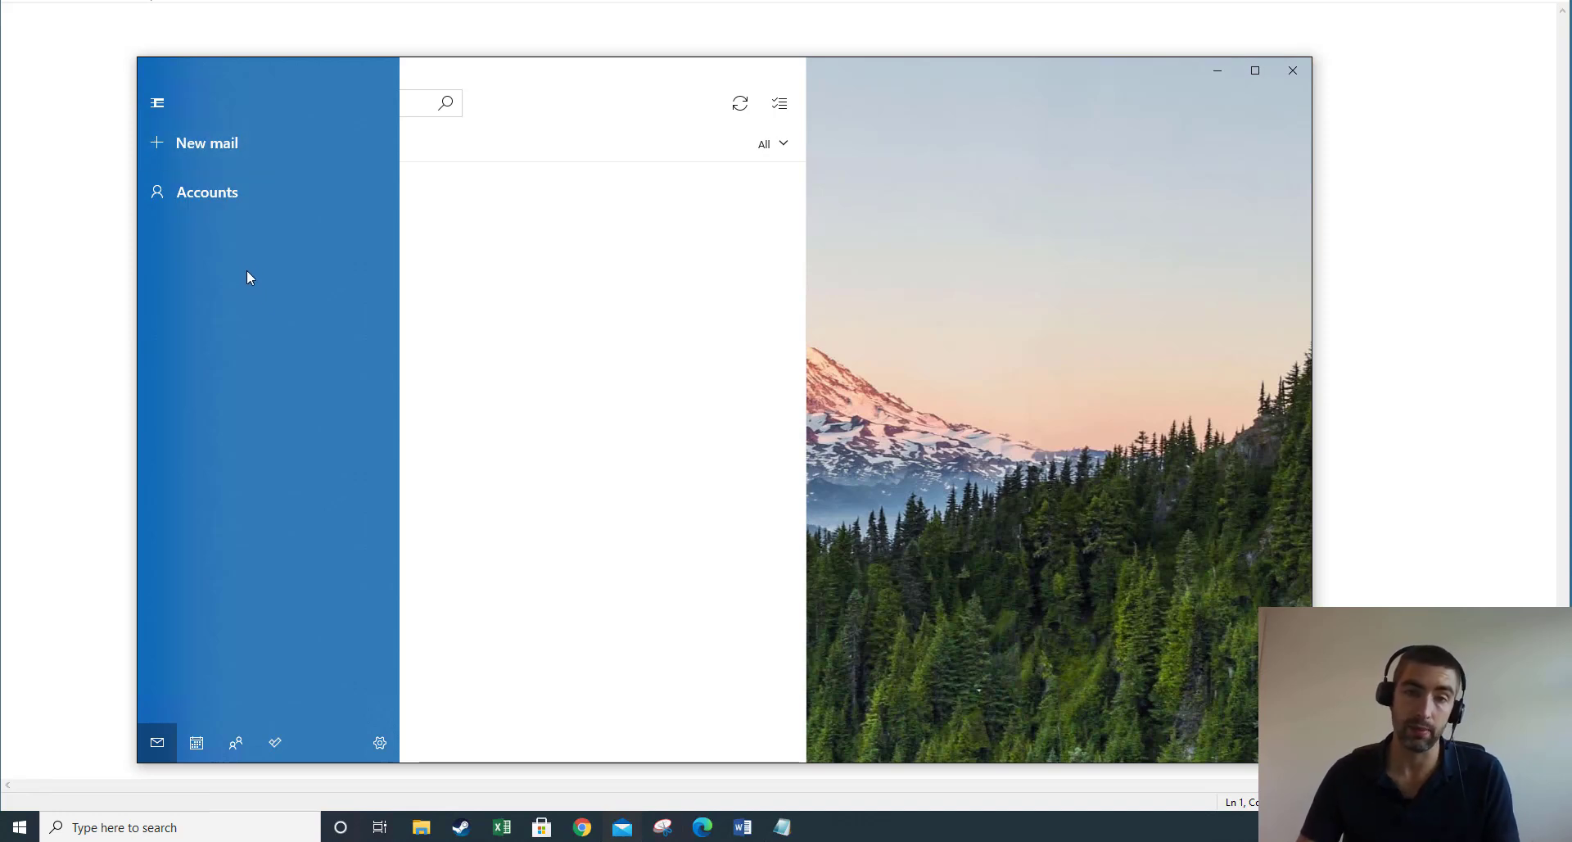
{"action": "mouse_move", "coordinate": [313, 652]}
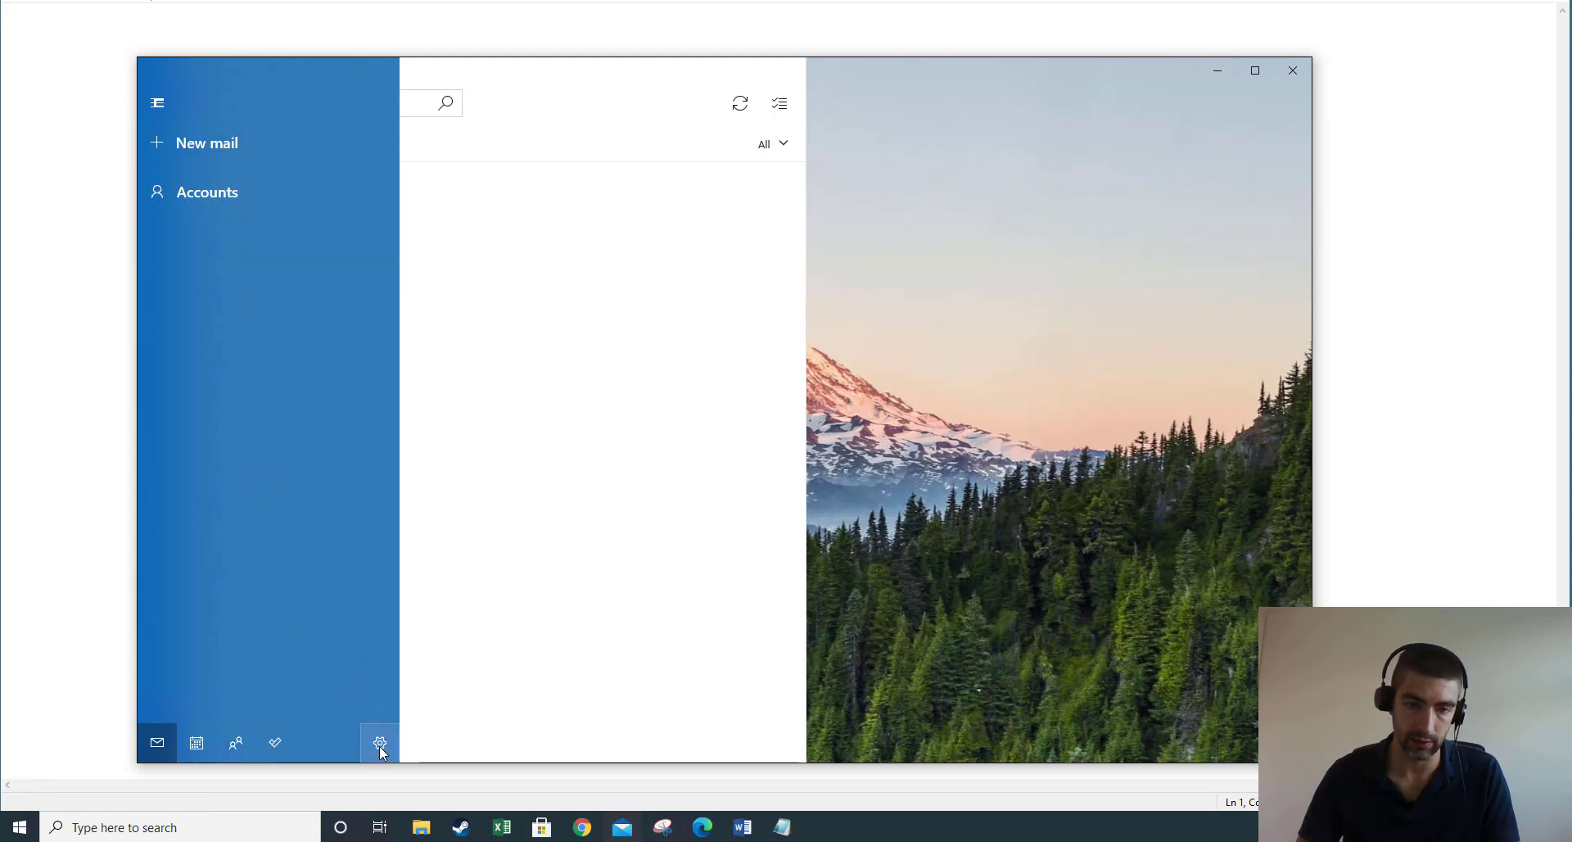
{"action": "left_click", "coordinate": [379, 742]}
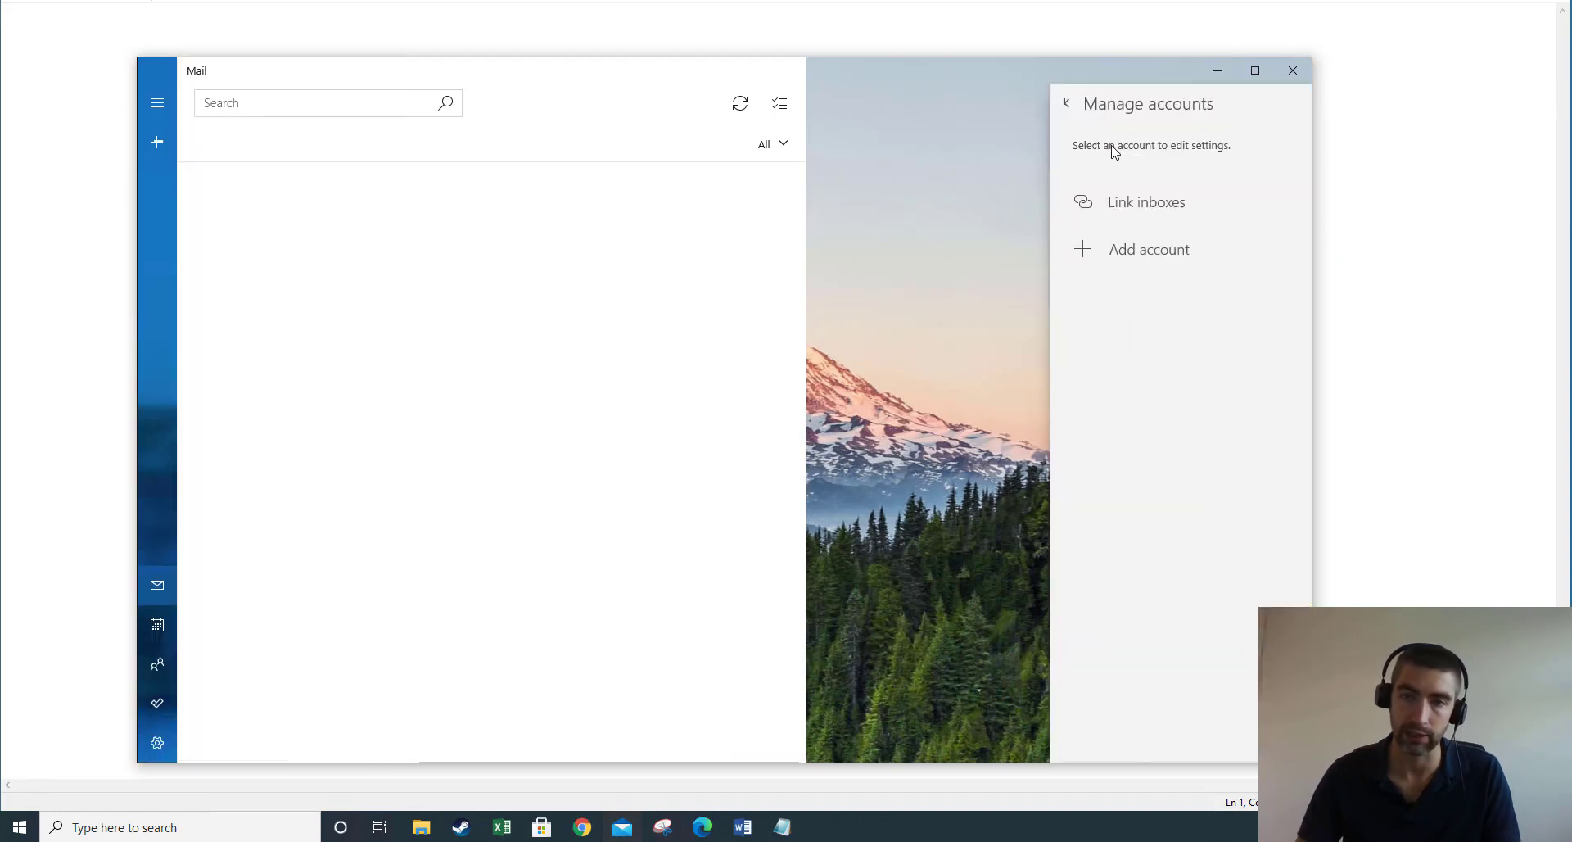
{"action": "left_click", "coordinate": [1148, 249]}
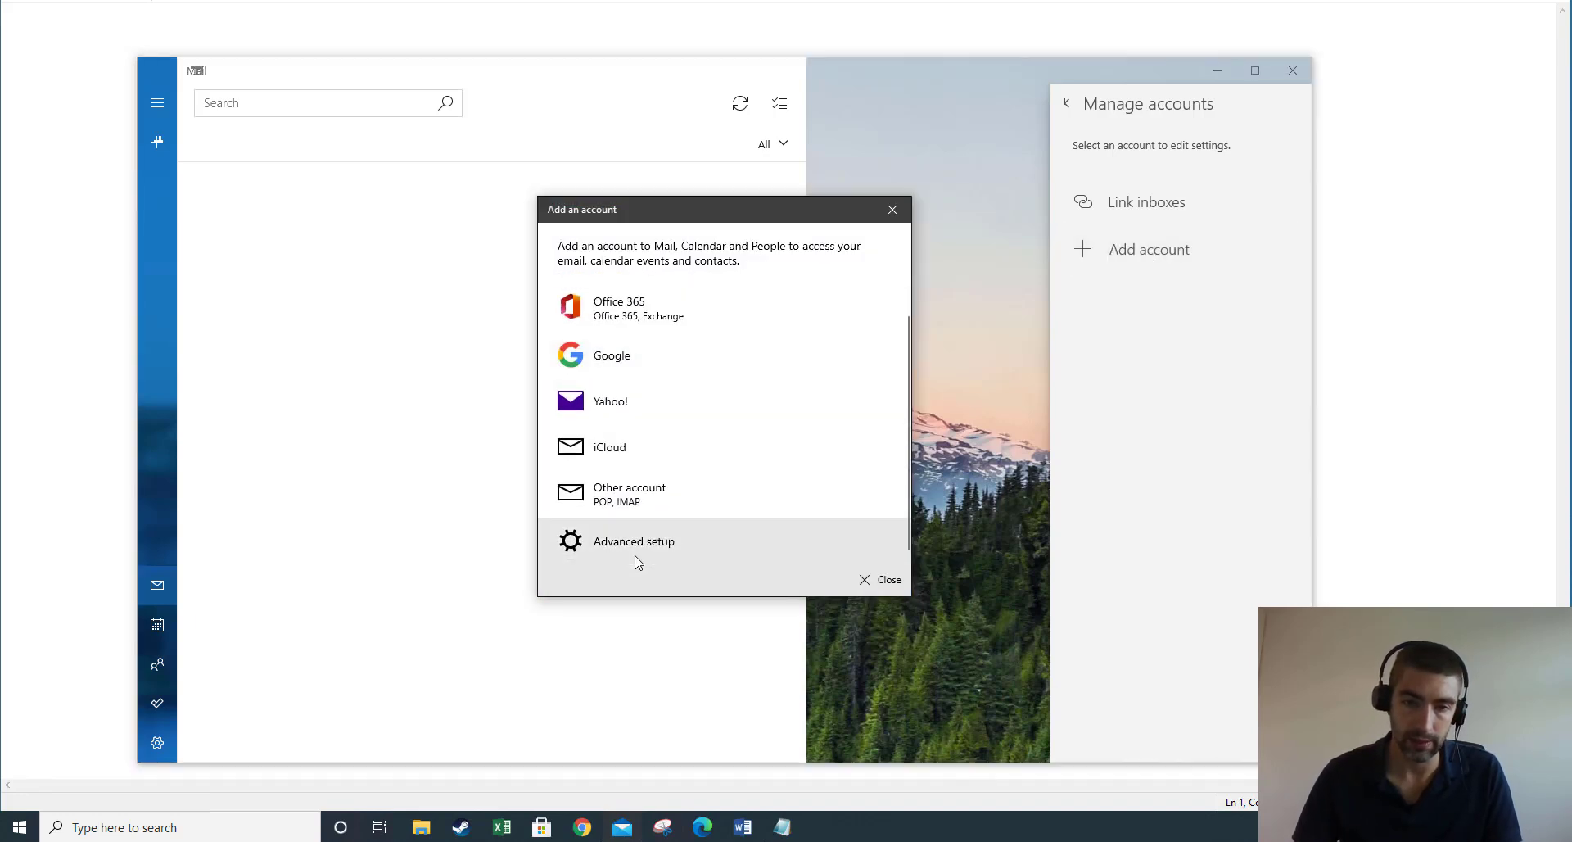
{"action": "left_click", "coordinate": [632, 540]}
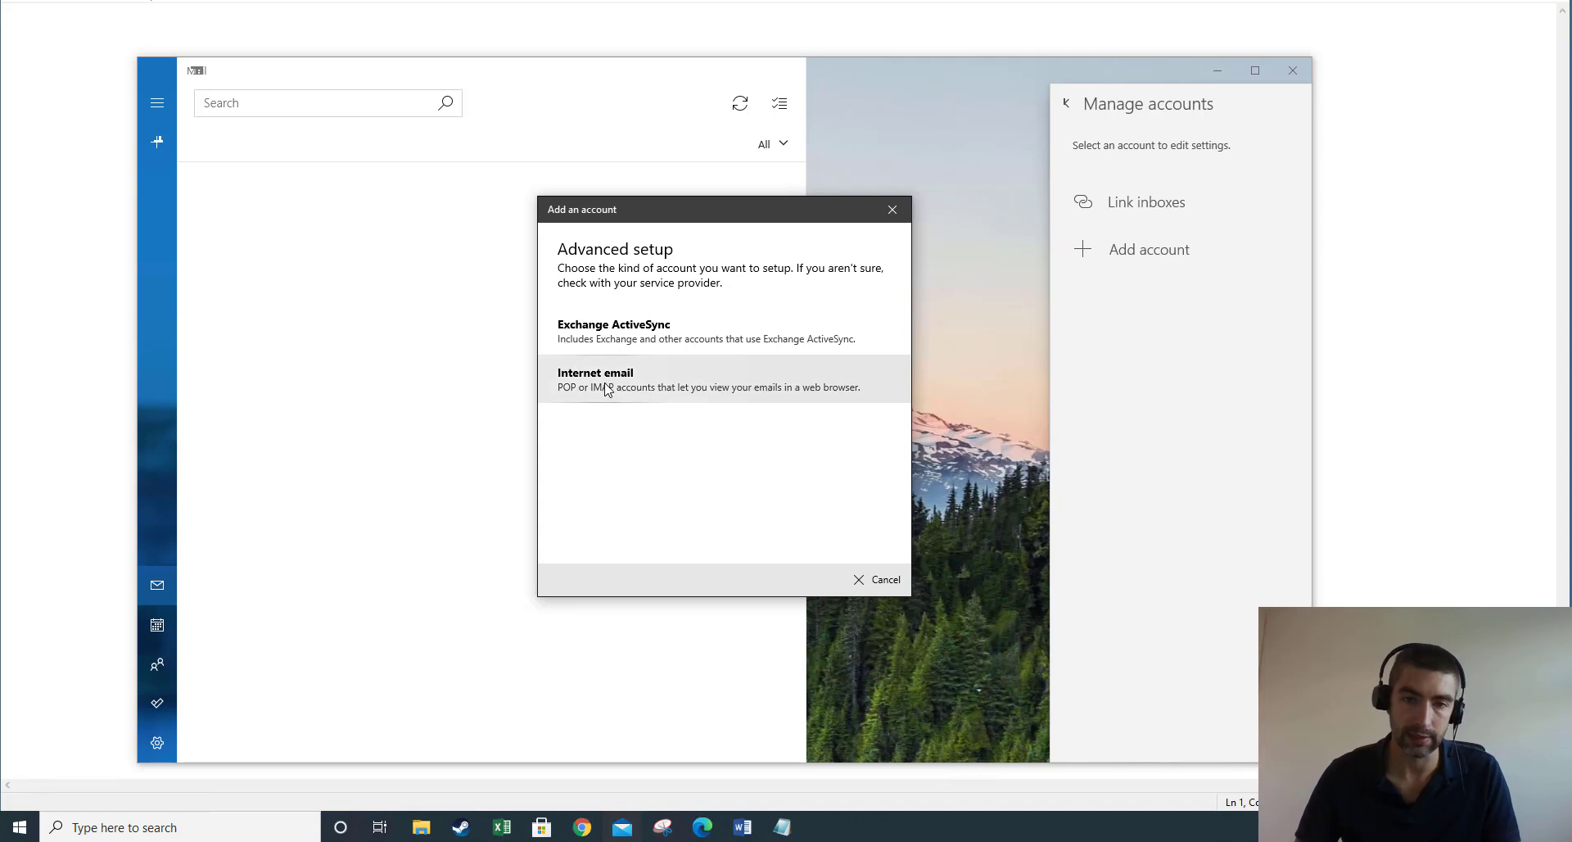
- Choose Internet email to get the blank POP/IMAP account form
{"action": "left_click", "coordinate": [594, 378]}
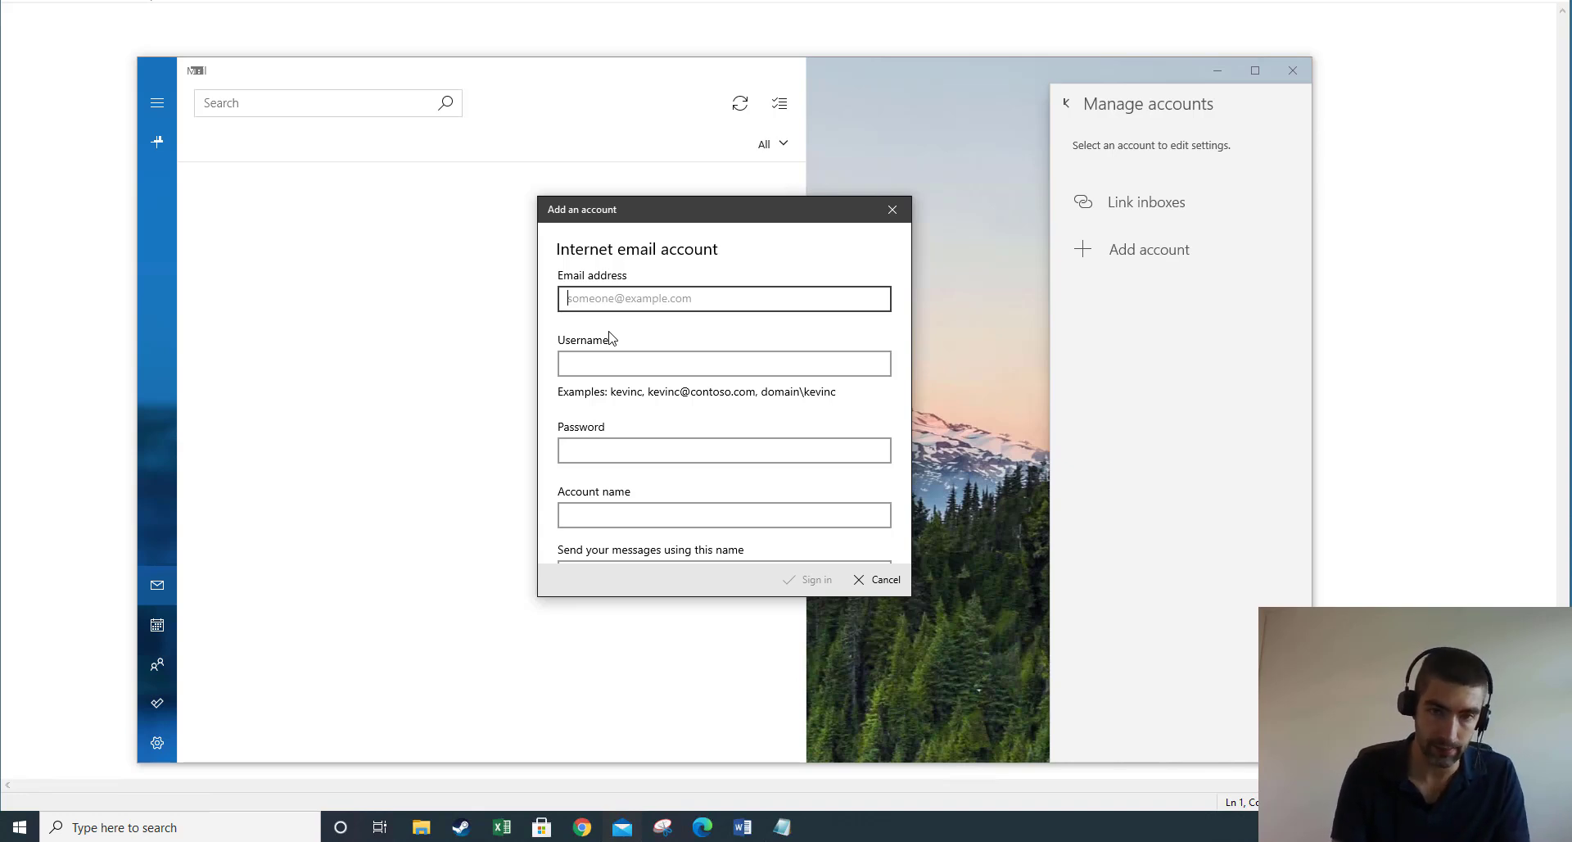
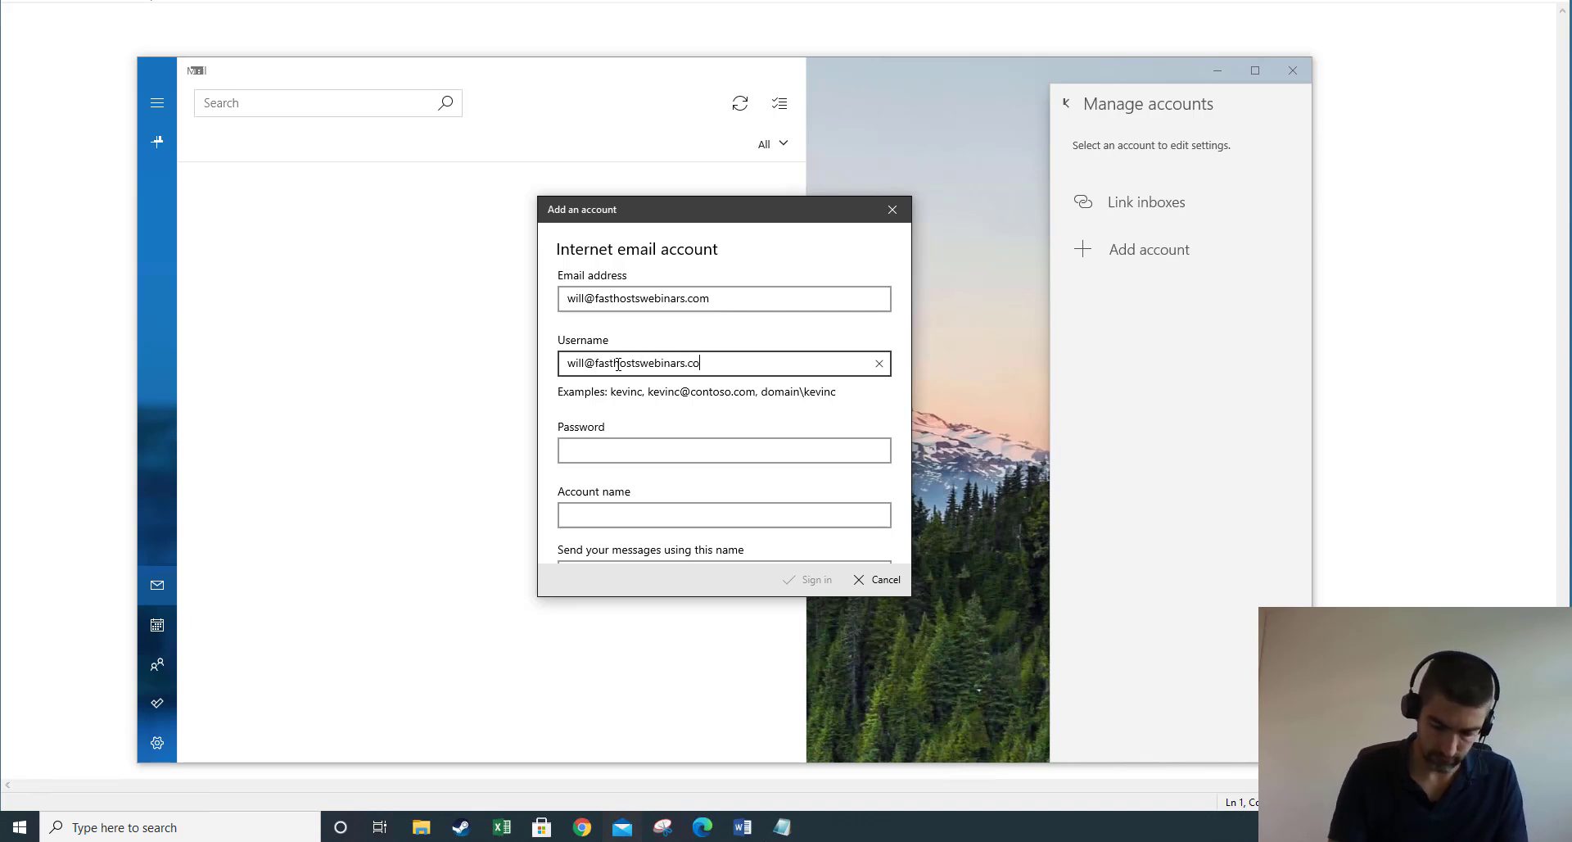
{"action": "left_click", "coordinate": [722, 451]}
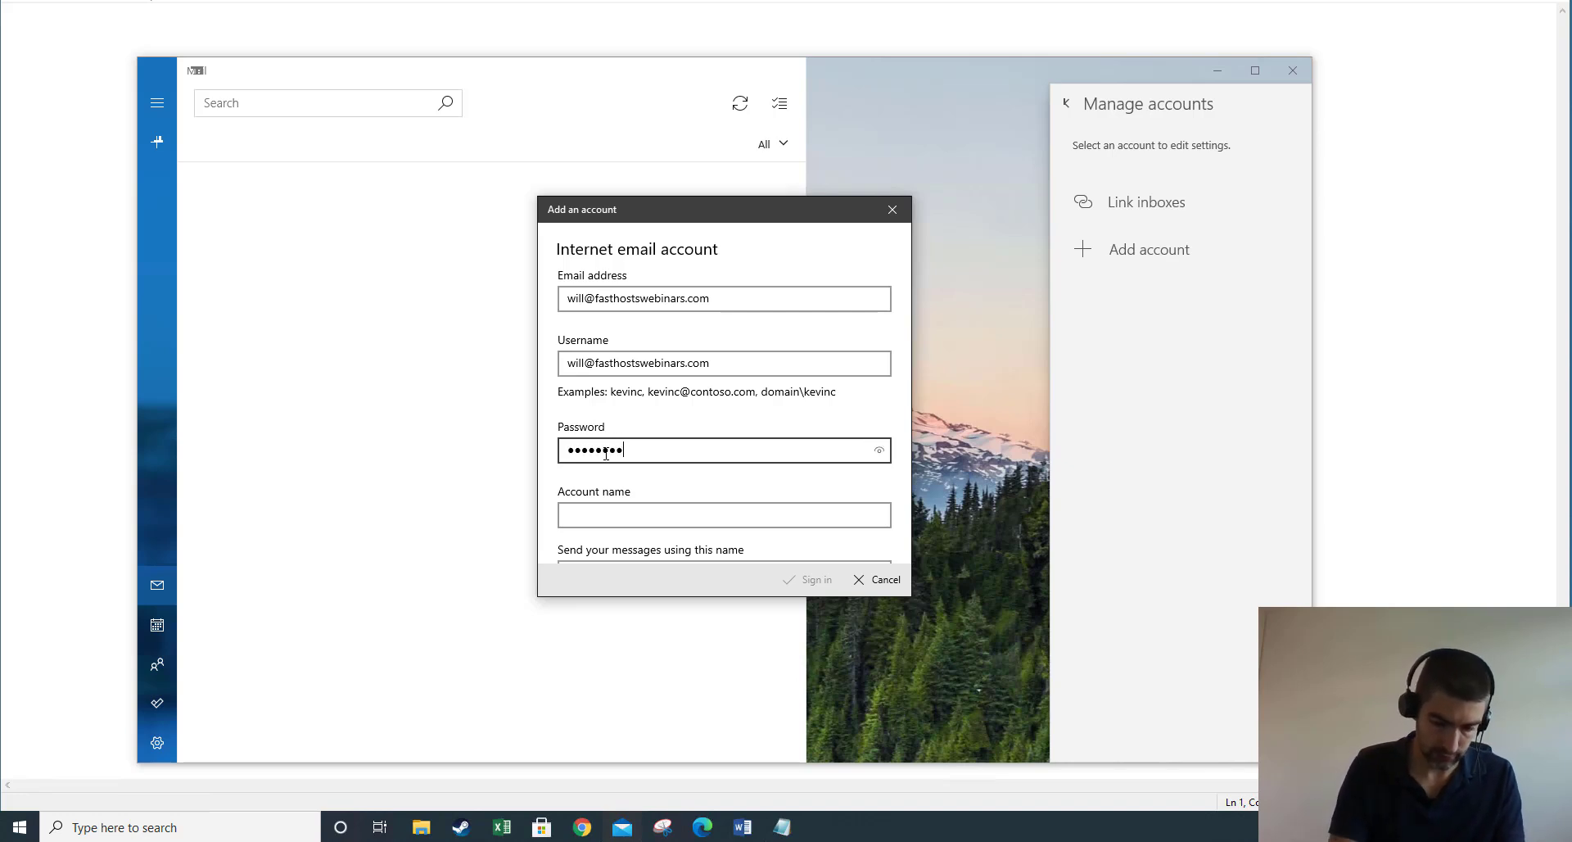
{"action": "left_click", "coordinate": [722, 515]}
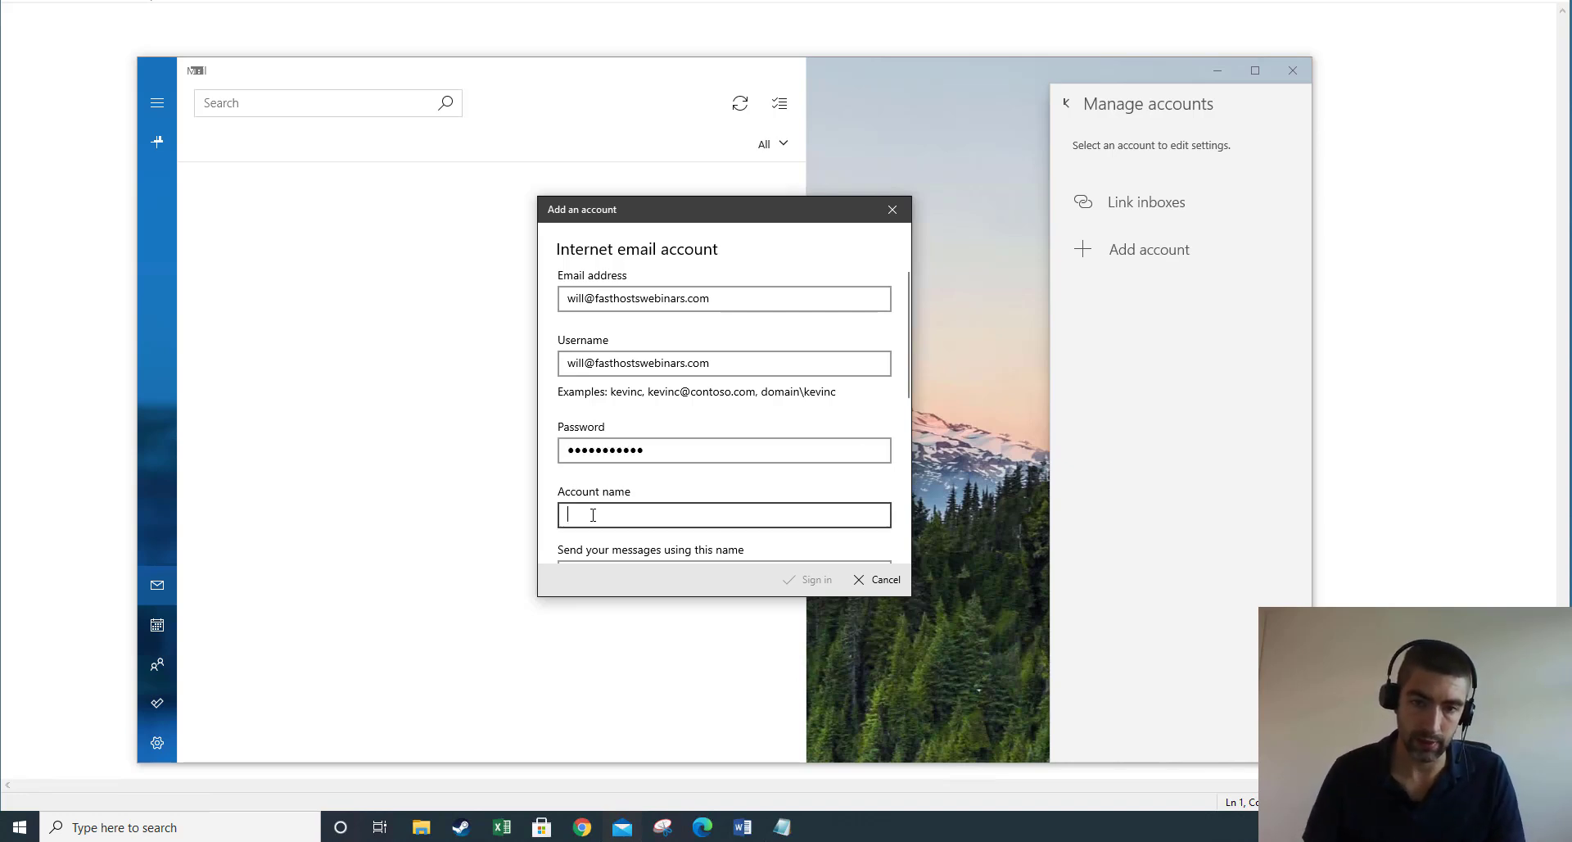
{"action": "scroll", "scroll_direction": "down", "scroll_amount": 3}
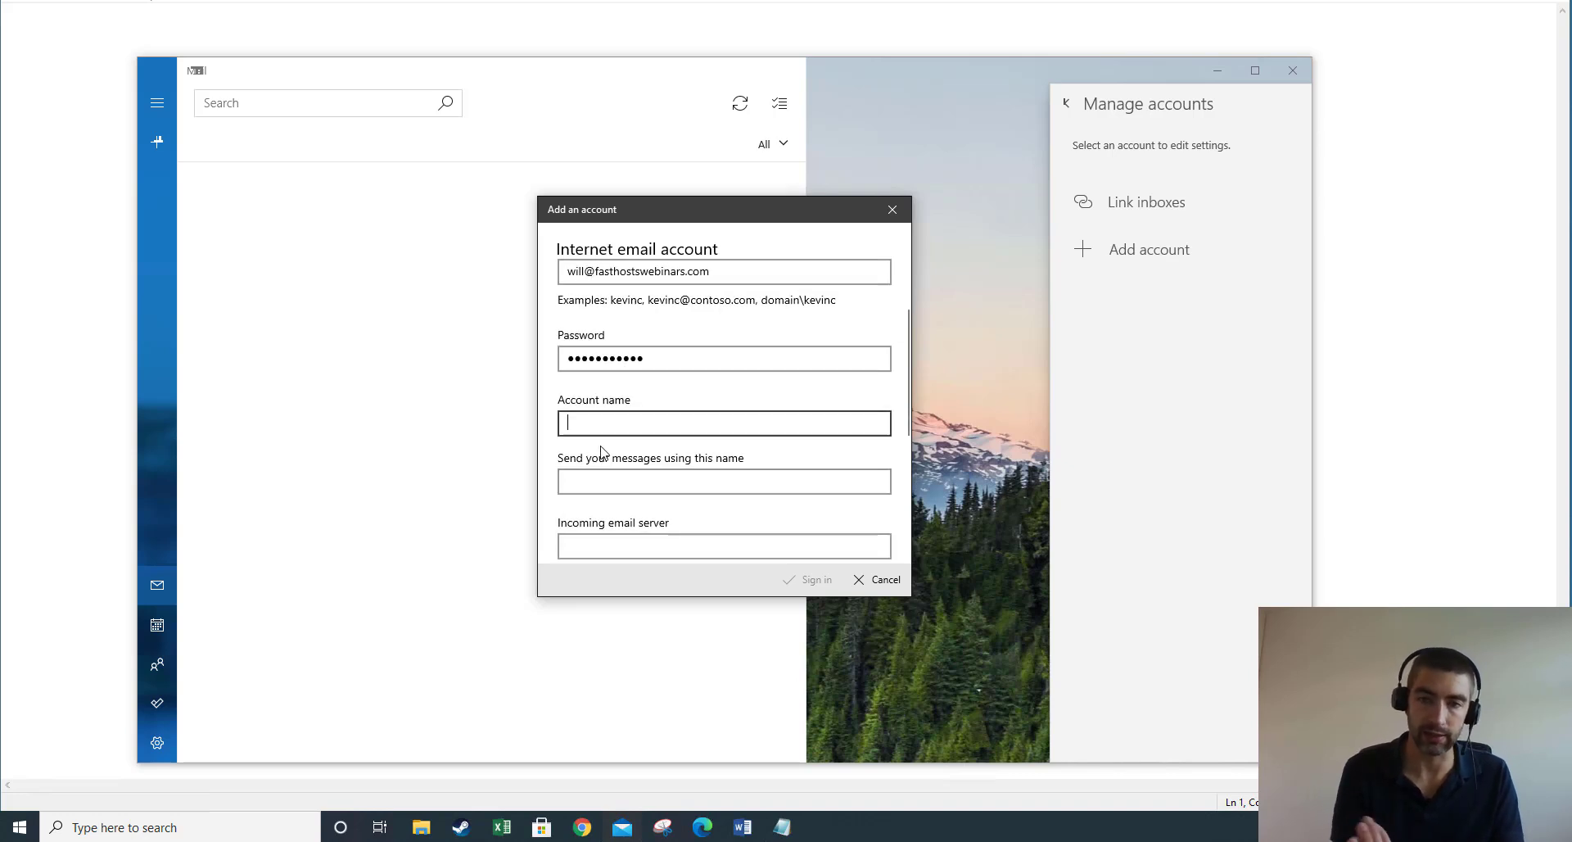
{"action": "type", "text": "Will"}
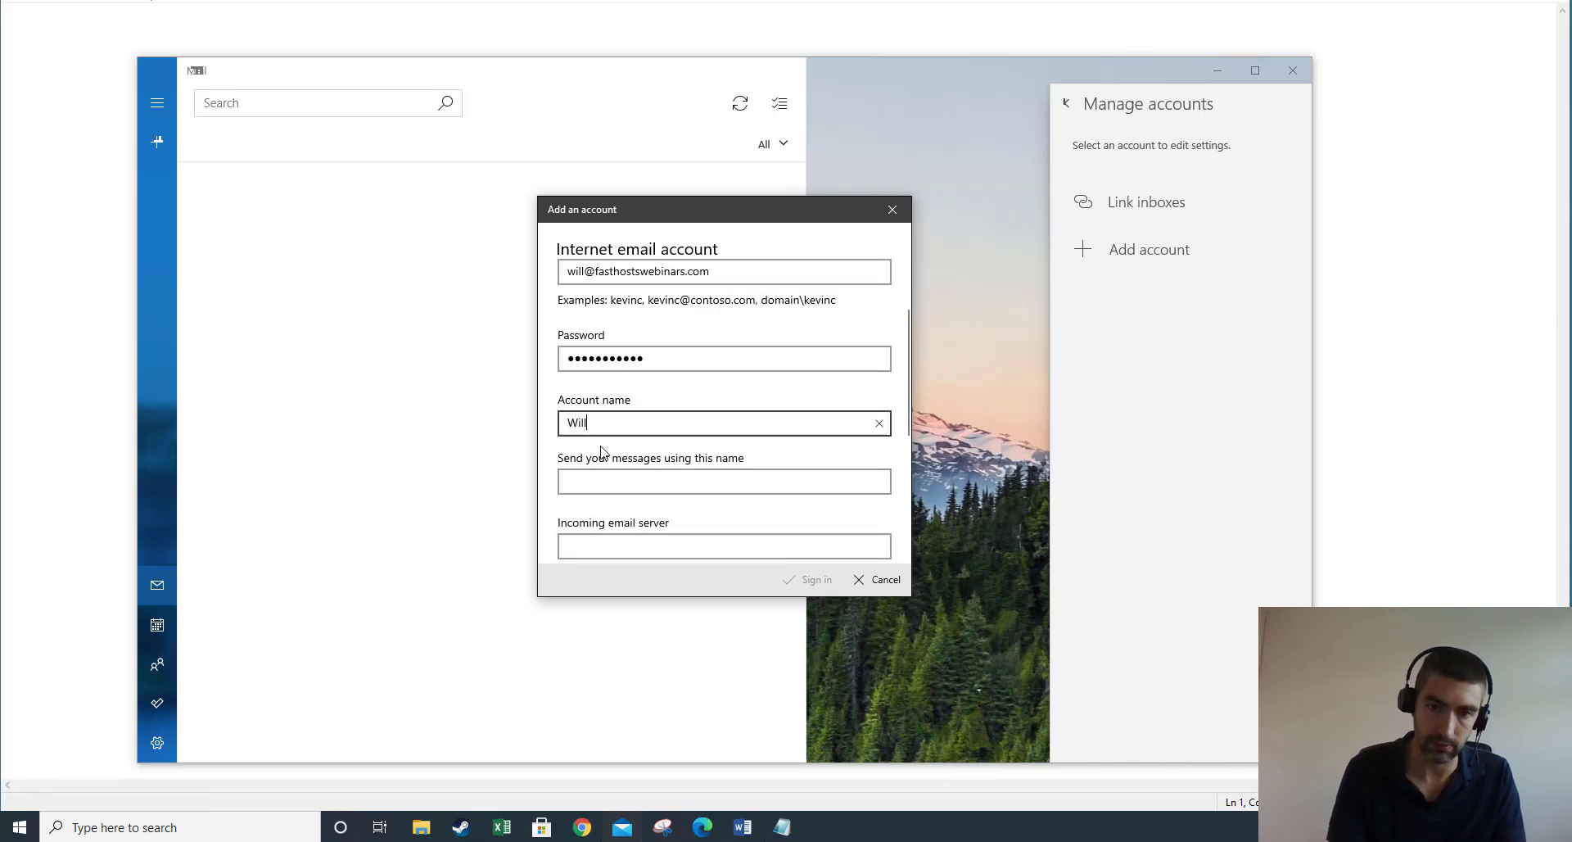
{"action": "left_click", "coordinate": [722, 482]}
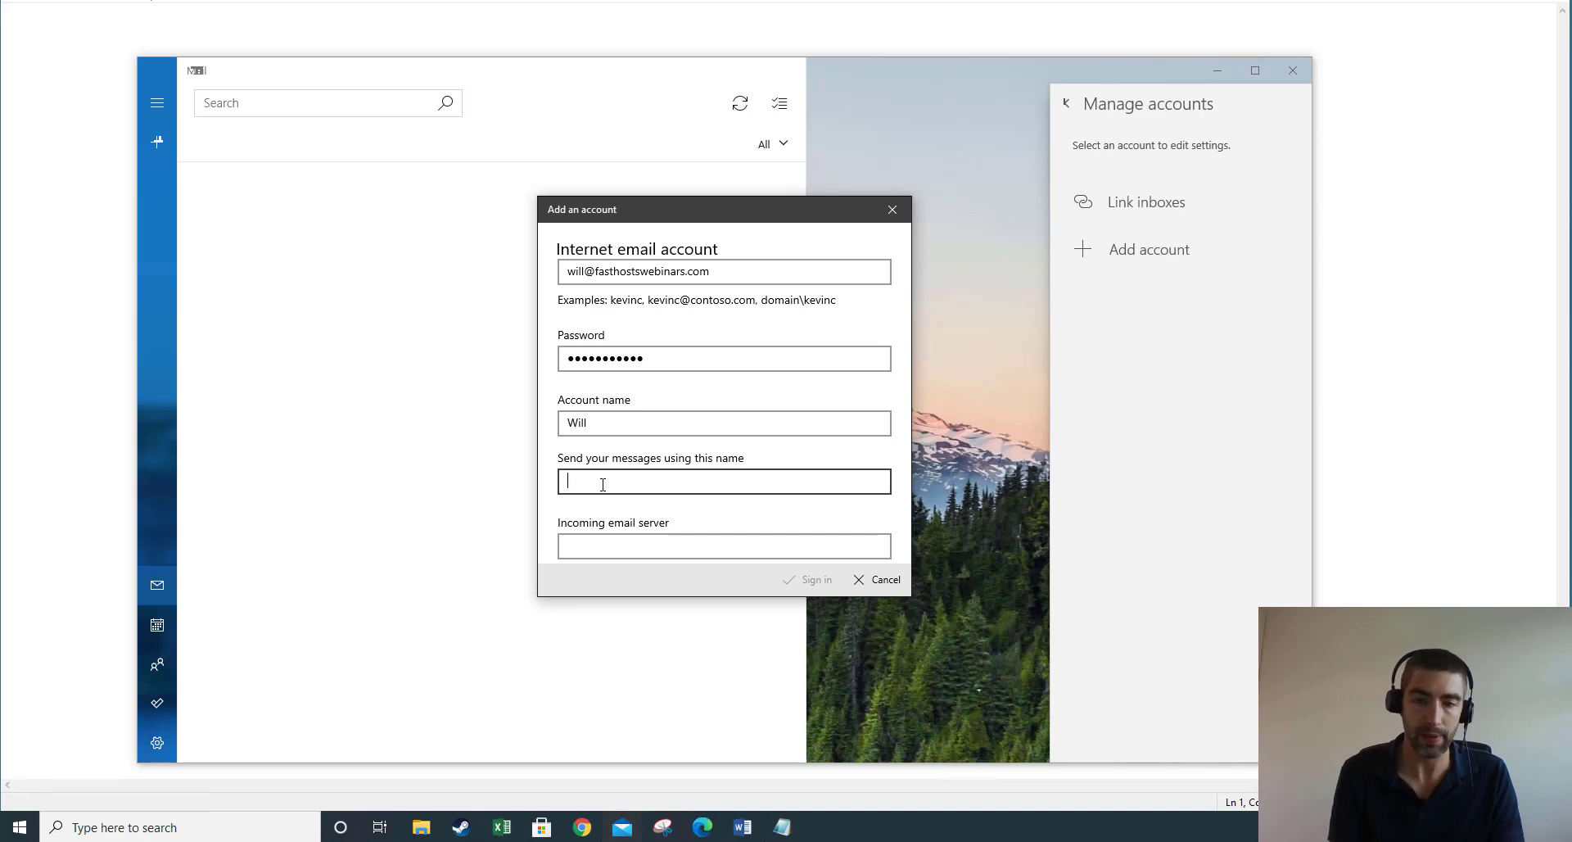
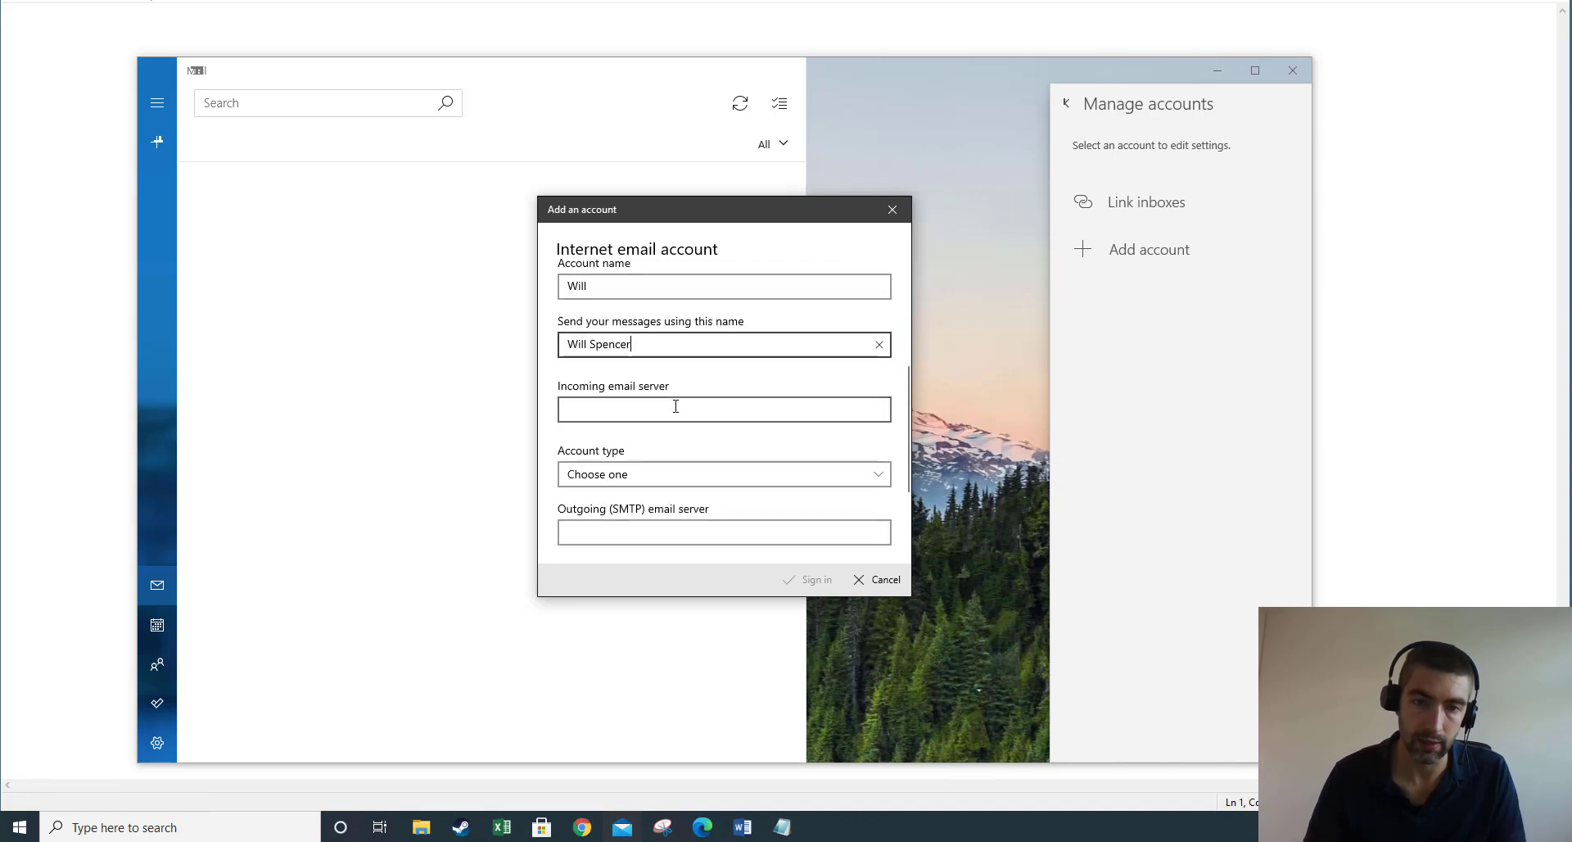
- Set sender name 'Will Sp', incoming server mail.livemail.co.uk:993, type IMAP4, and begin the smtp outgoing server
{"action": "type", "text": "mail.livemail.co.uk"}
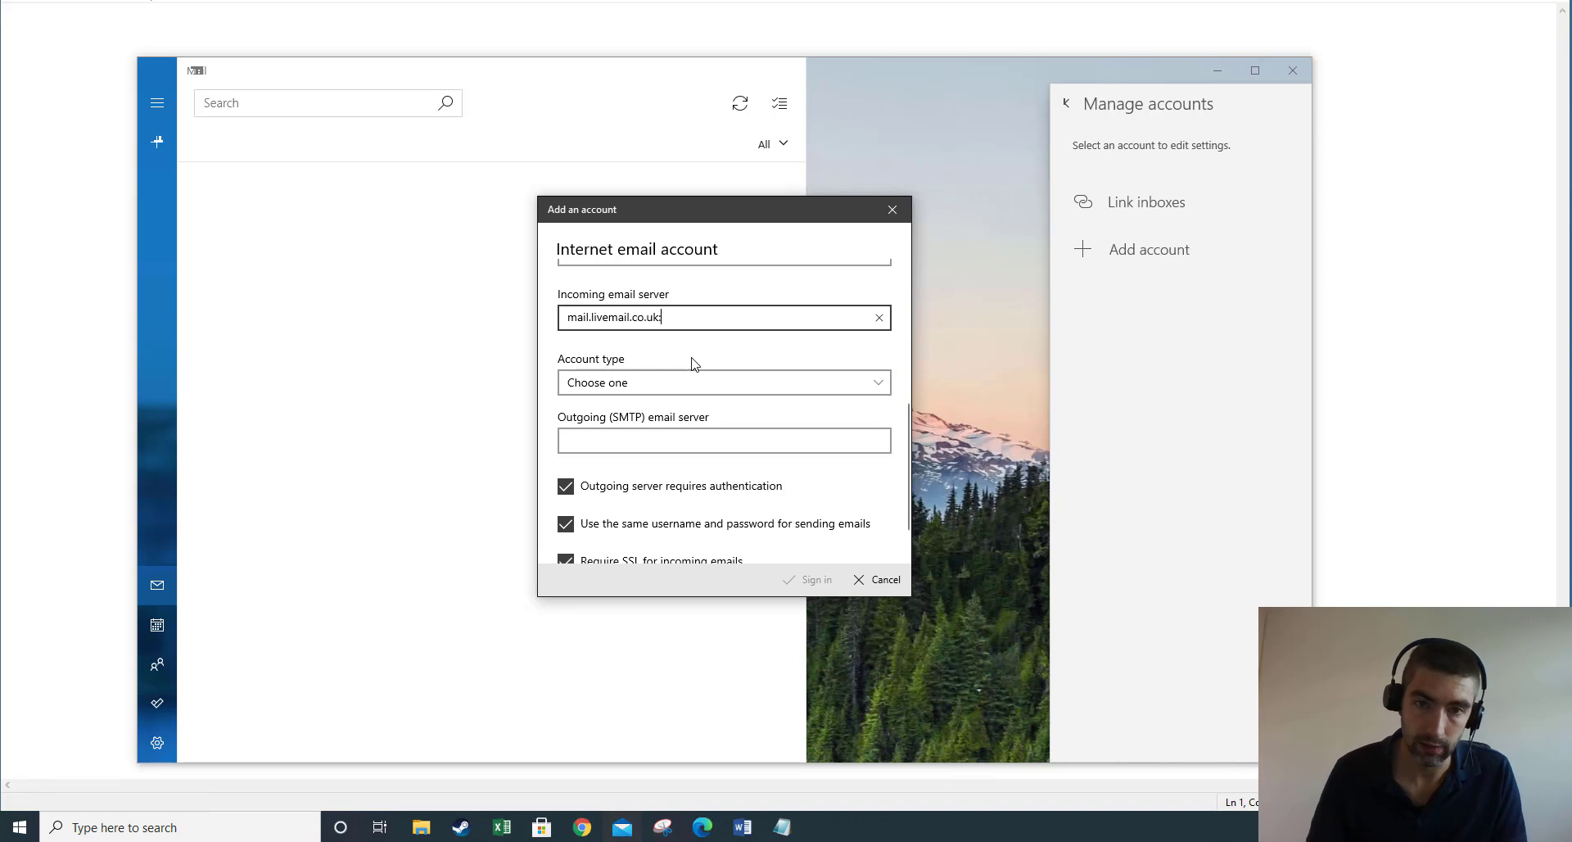
{"action": "type", "text": "993"}
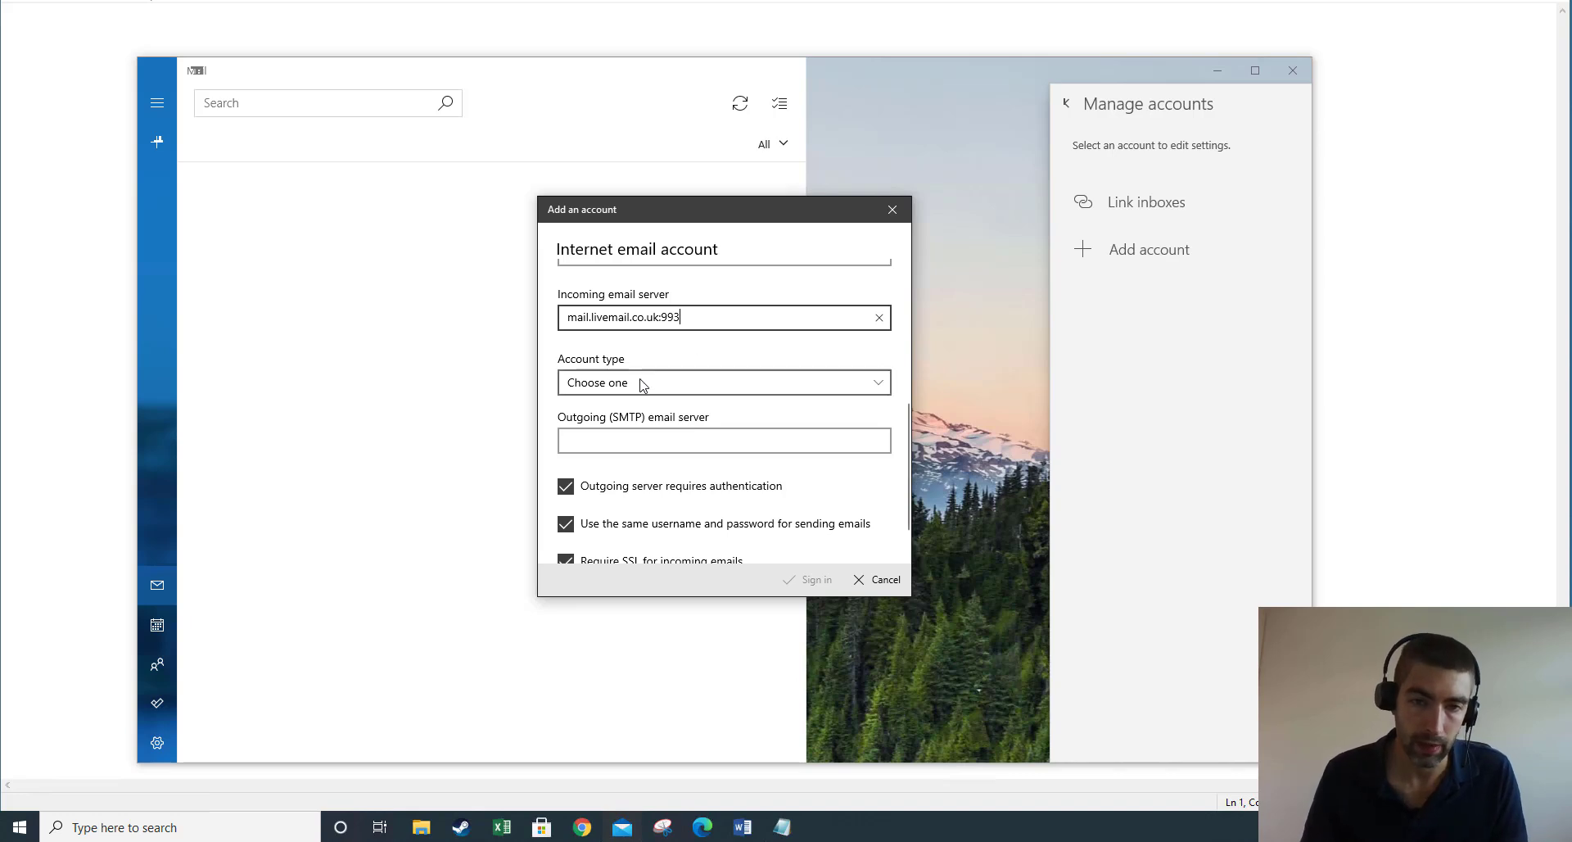
{"action": "left_click", "coordinate": [722, 382]}
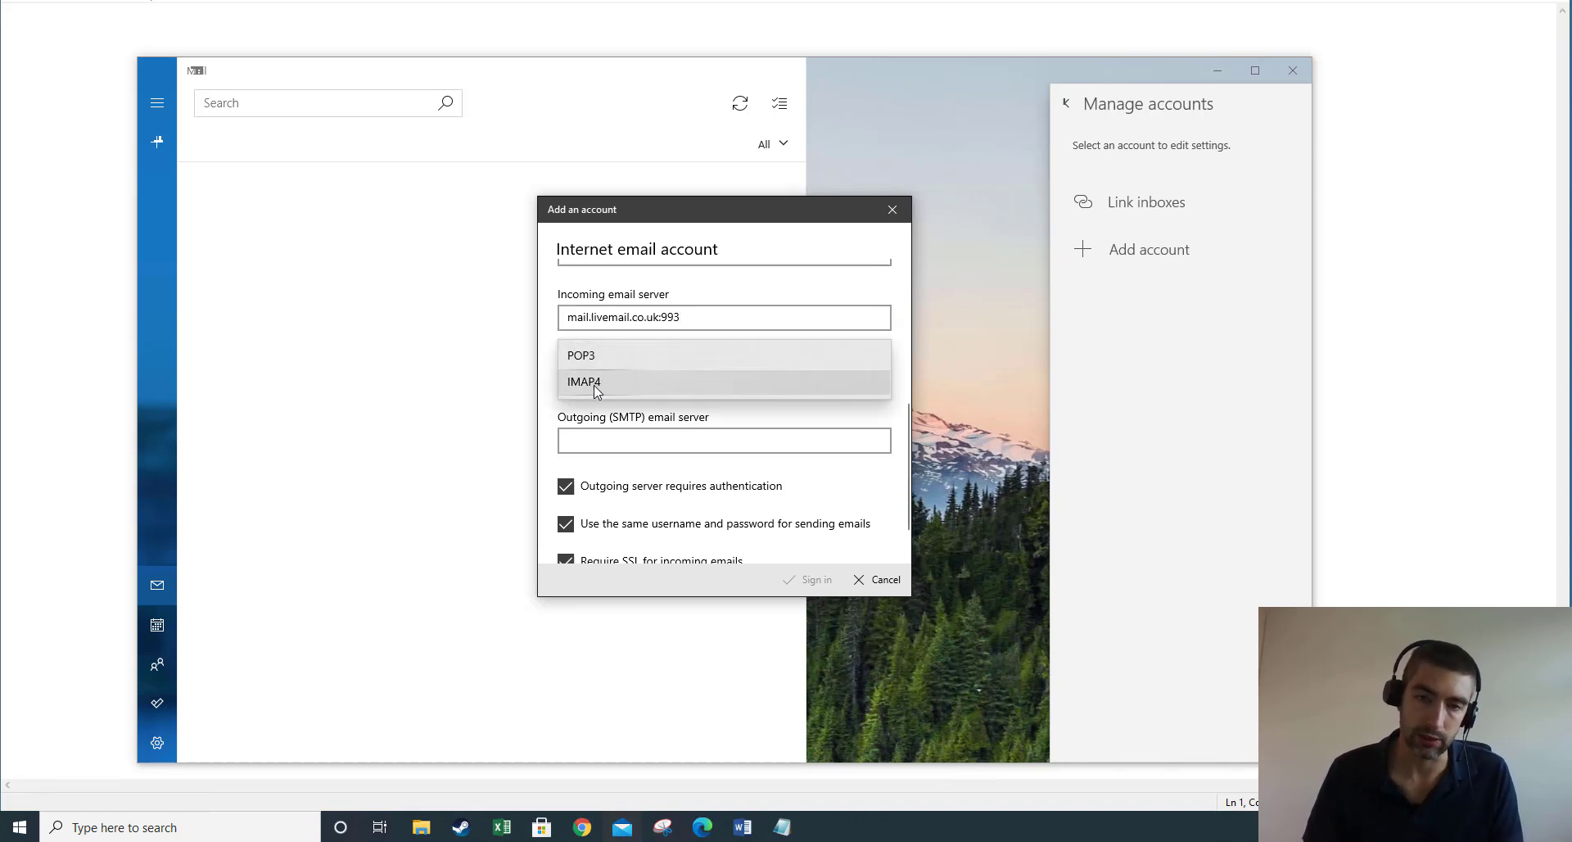
{"action": "left_click", "coordinate": [583, 381]}
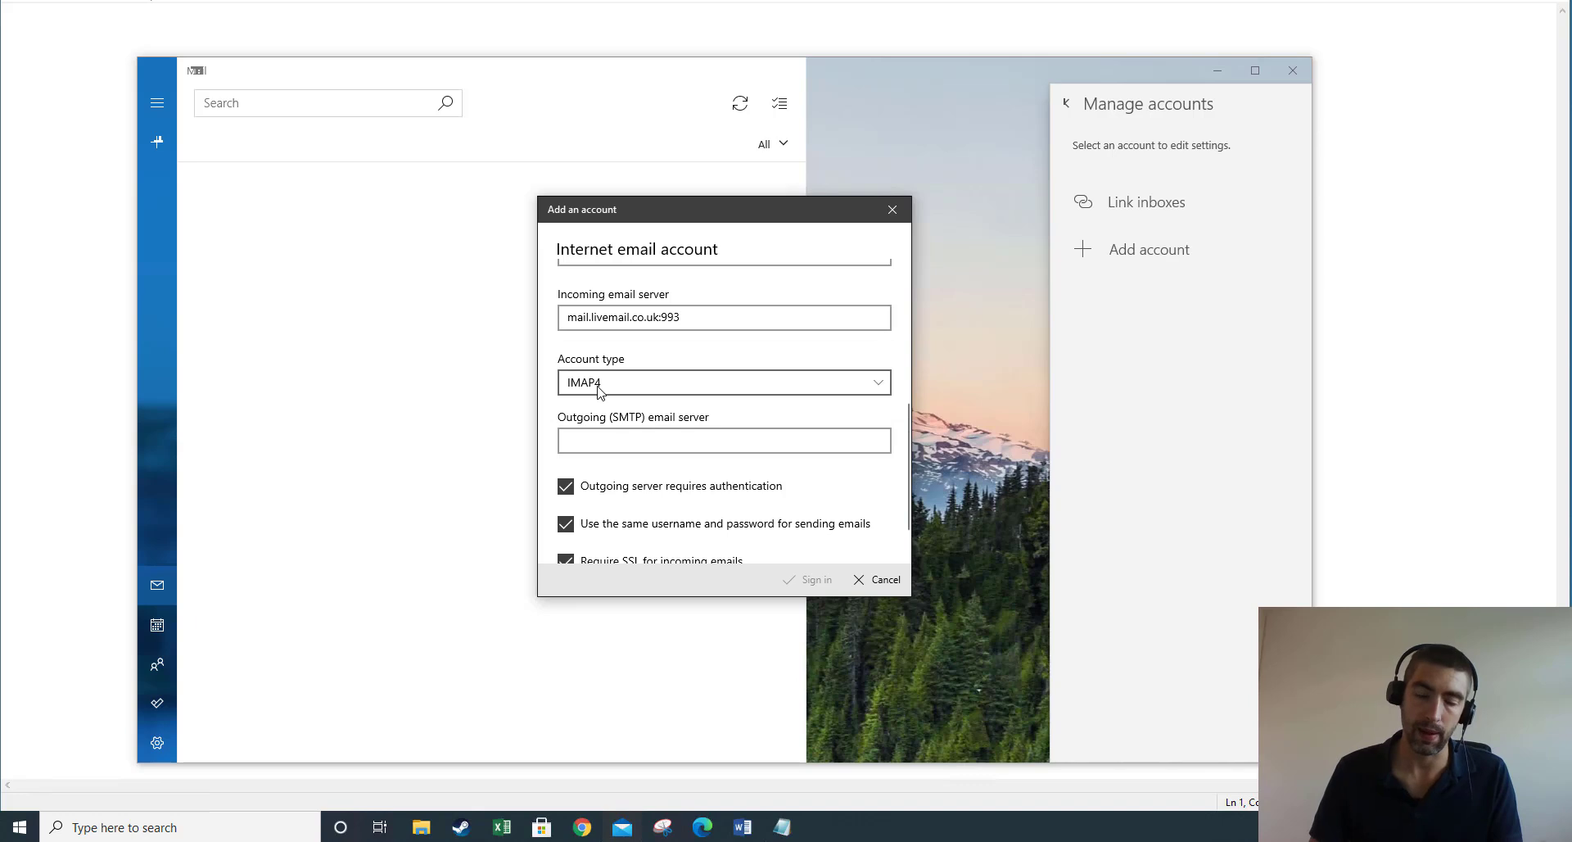
{"action": "left_click", "coordinate": [722, 440]}
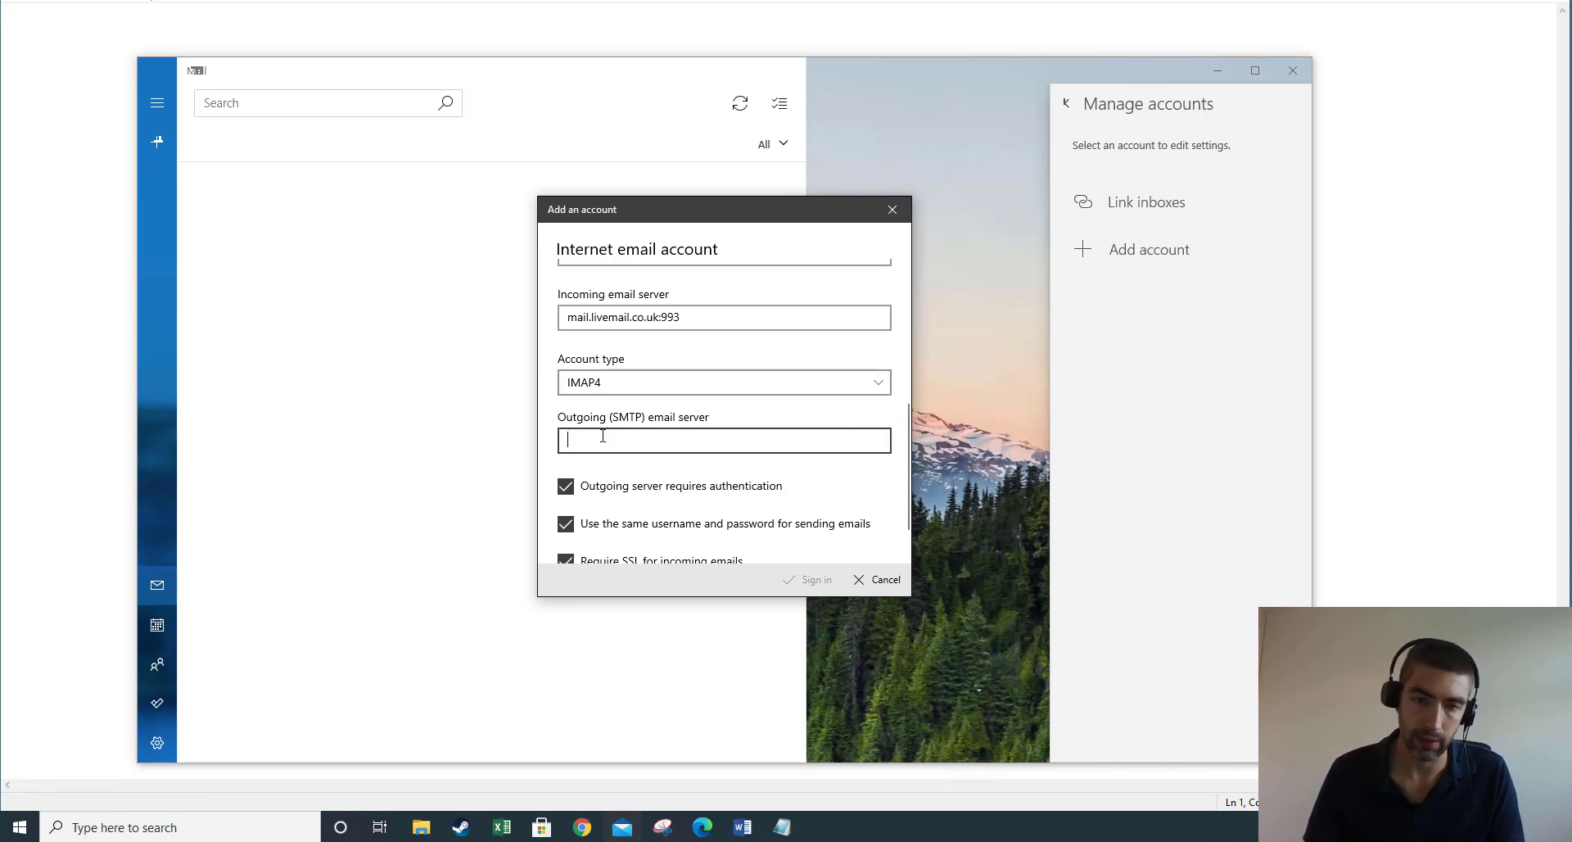
{"action": "type", "text": "smtp.livemail."}
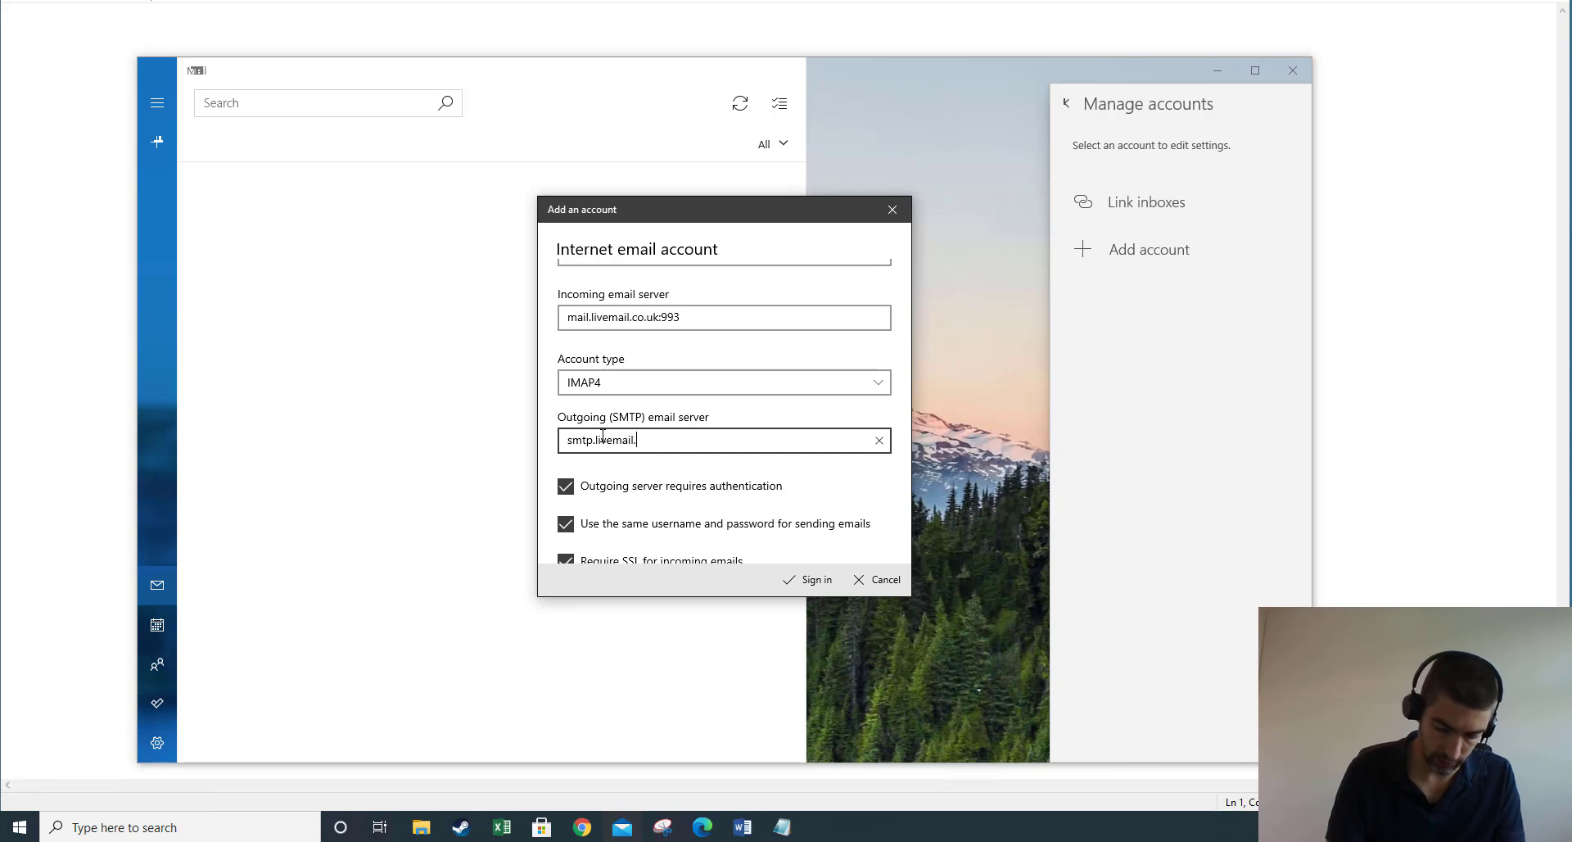
- Complete outgoing server smtp.livemail.co.uk:465 and sign in to create the account
{"action": "type", "text": "co.uk"}
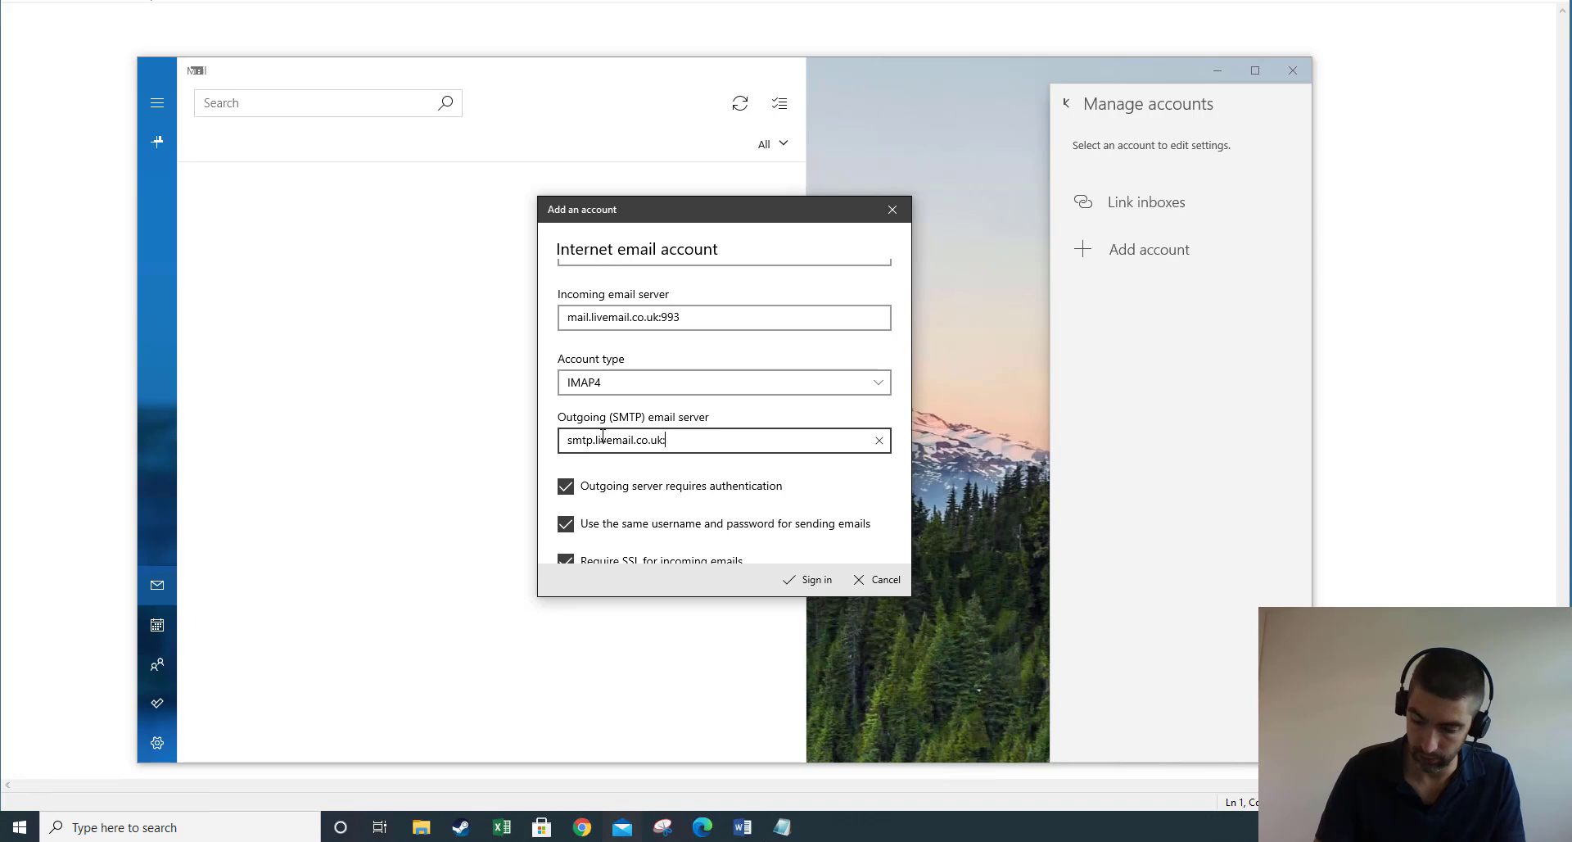
{"action": "type", "text": ":465"}
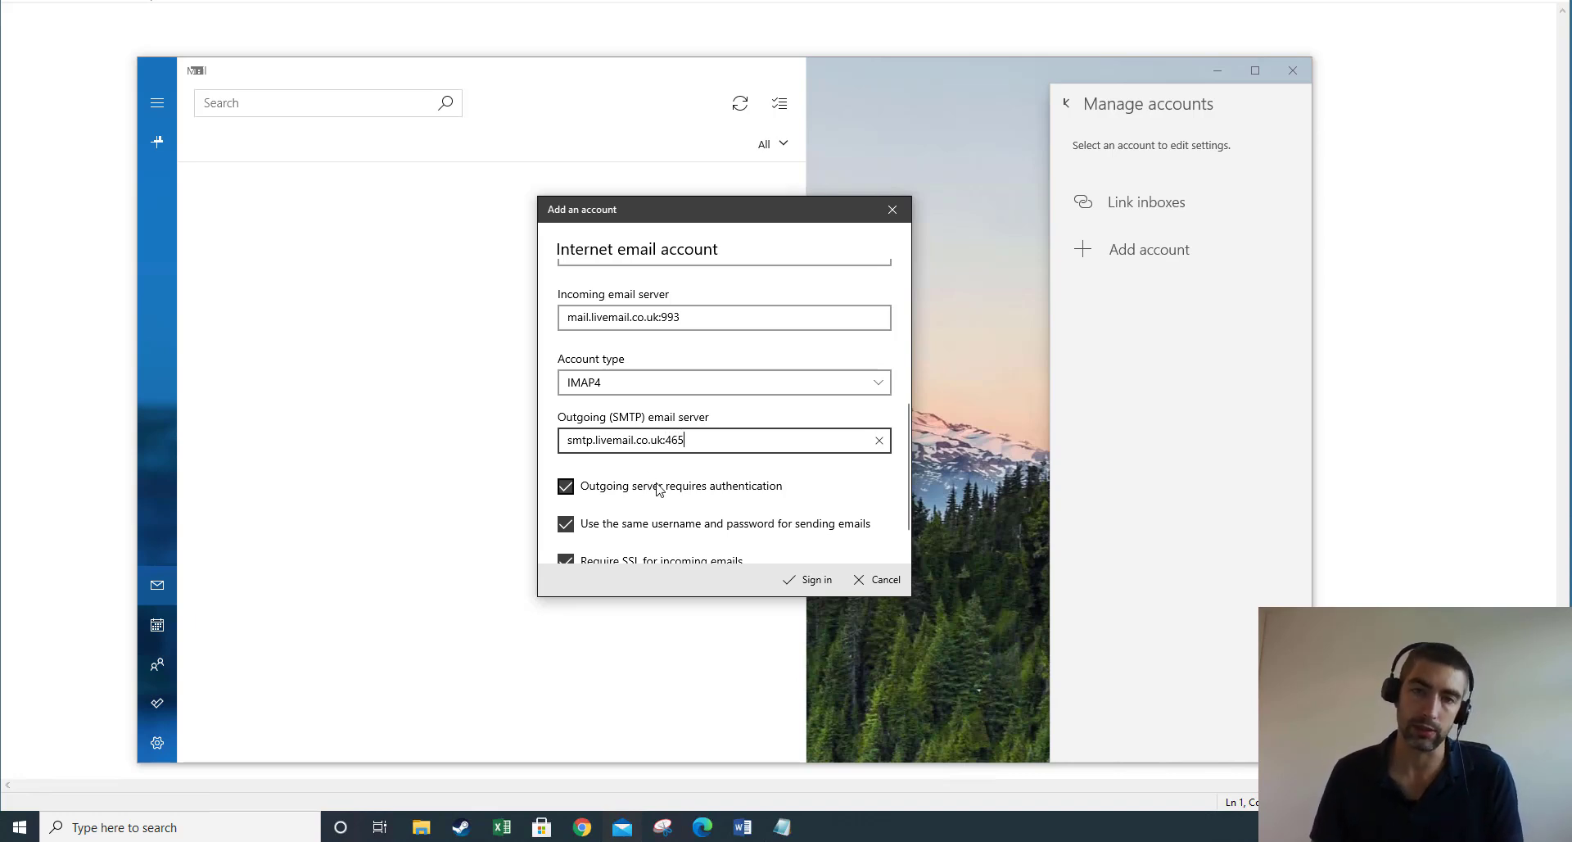
{"action": "scroll", "scroll_direction": "down", "scroll_amount": 3}
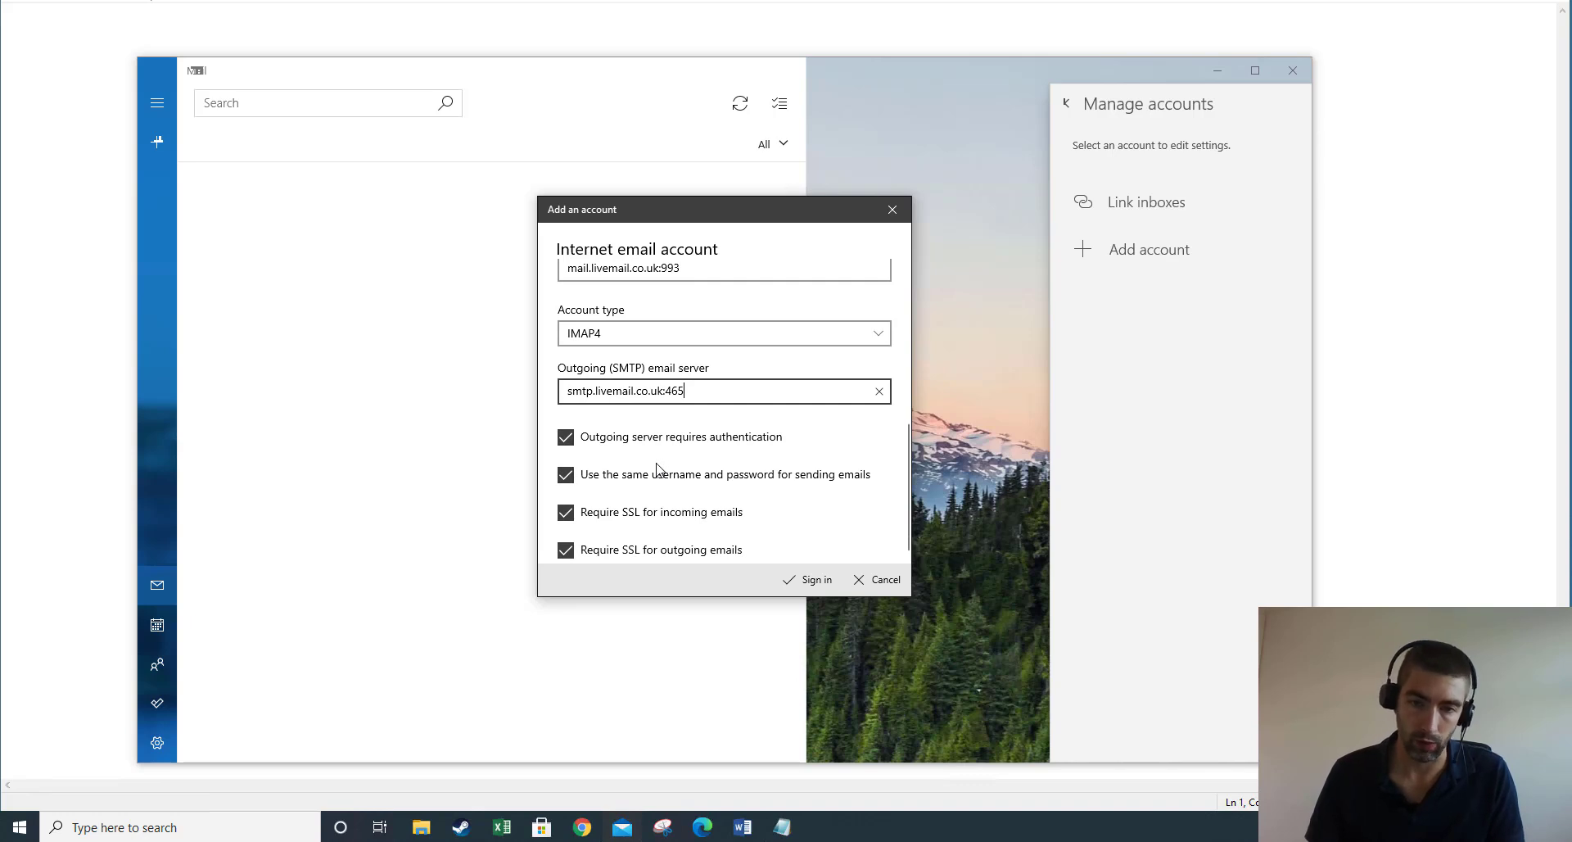
{"action": "left_click", "coordinate": [815, 580]}
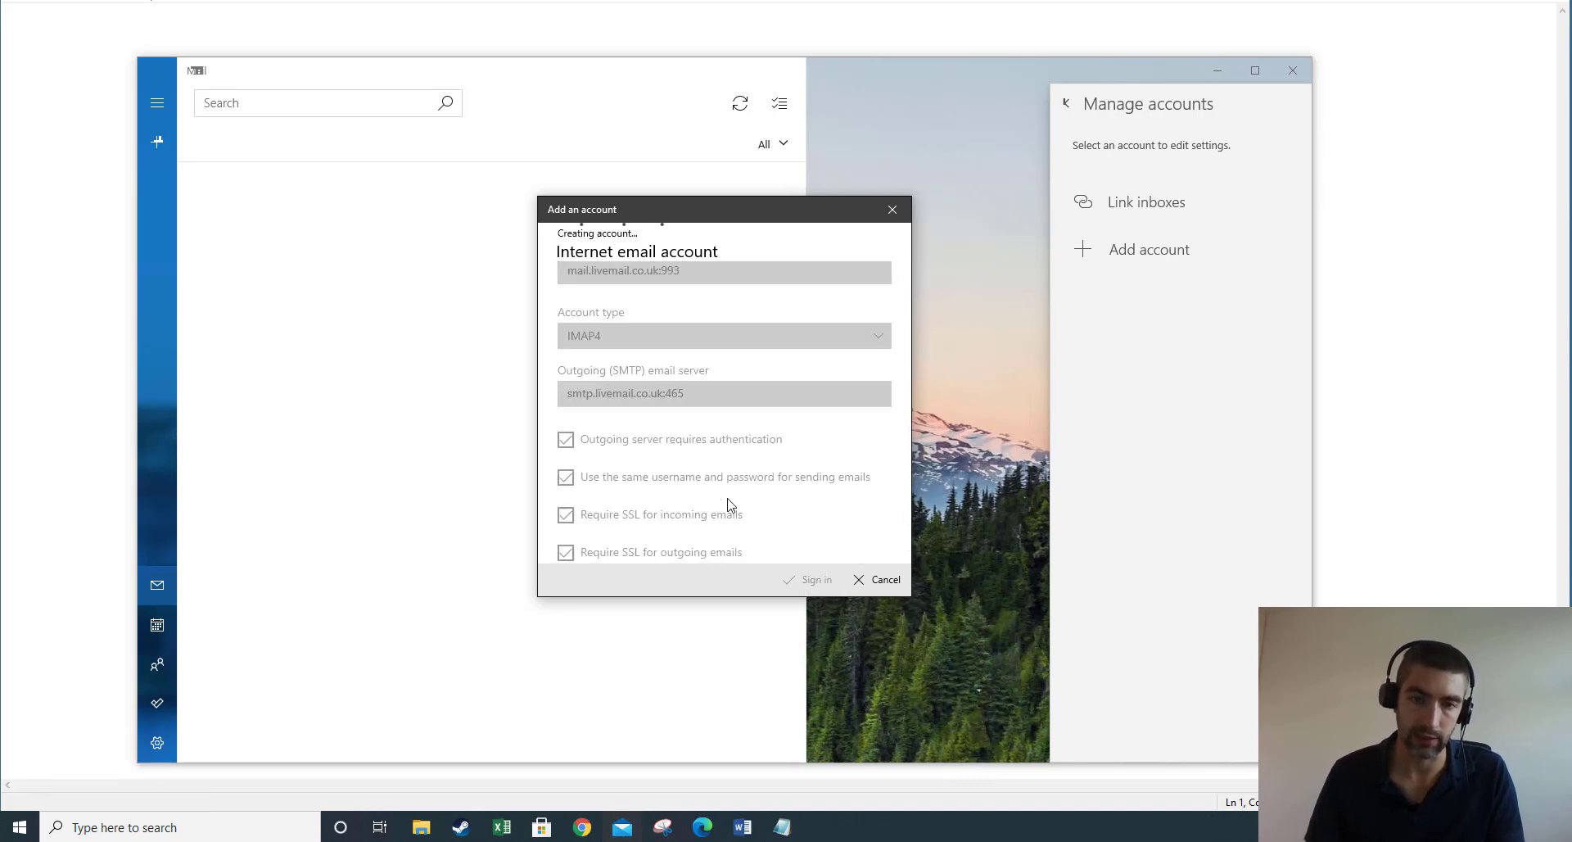
- Finish the All finished screen with Done so the new account's empty inbox shows
{"action": "left_click", "coordinate": [815, 580]}
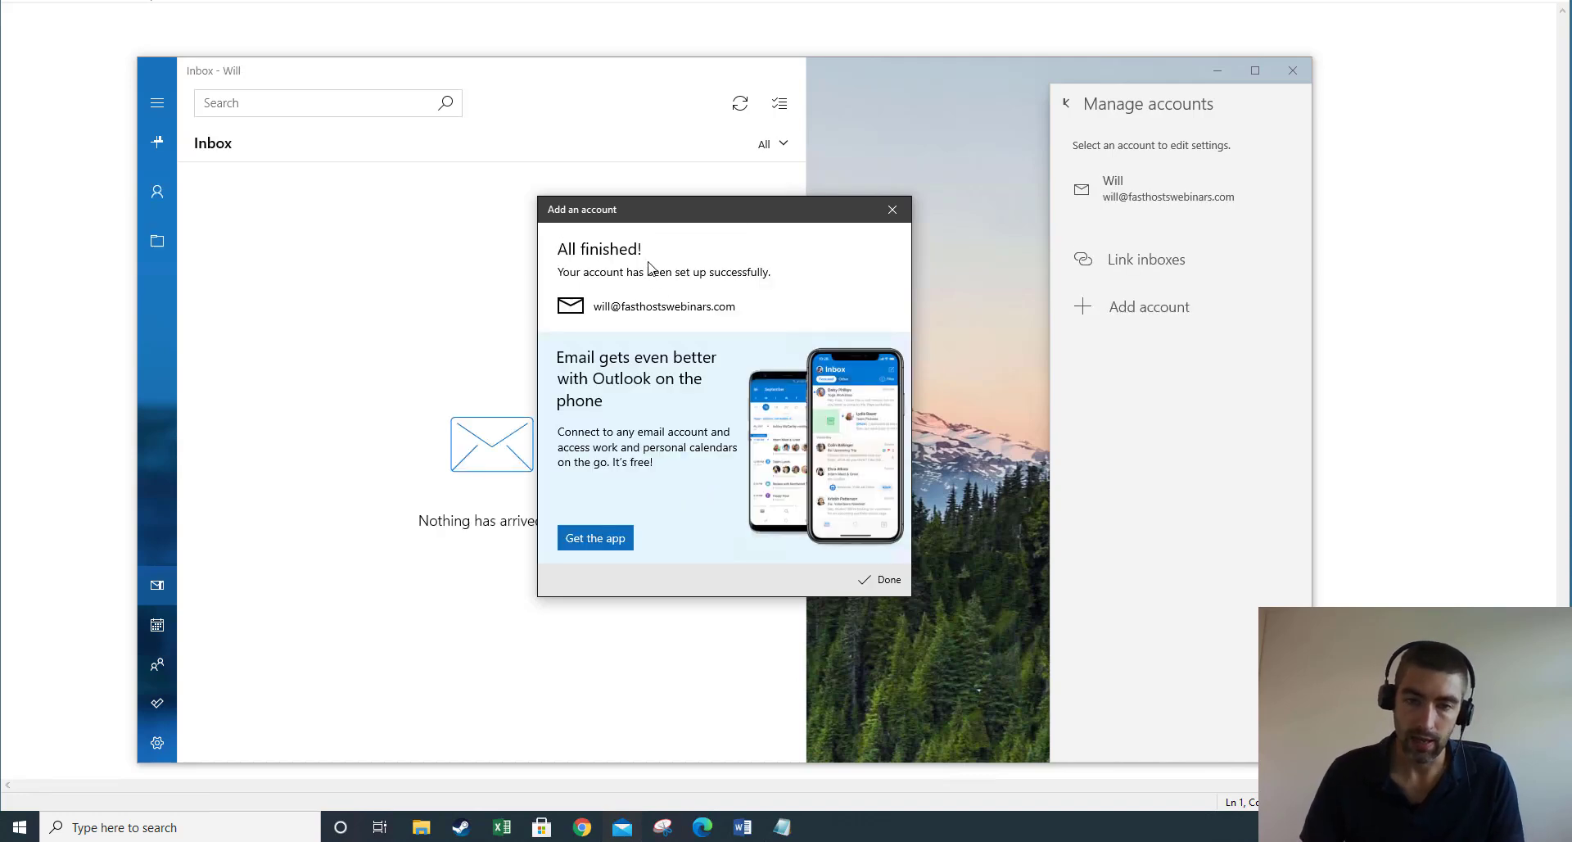
{"action": "left_click", "coordinate": [886, 580]}
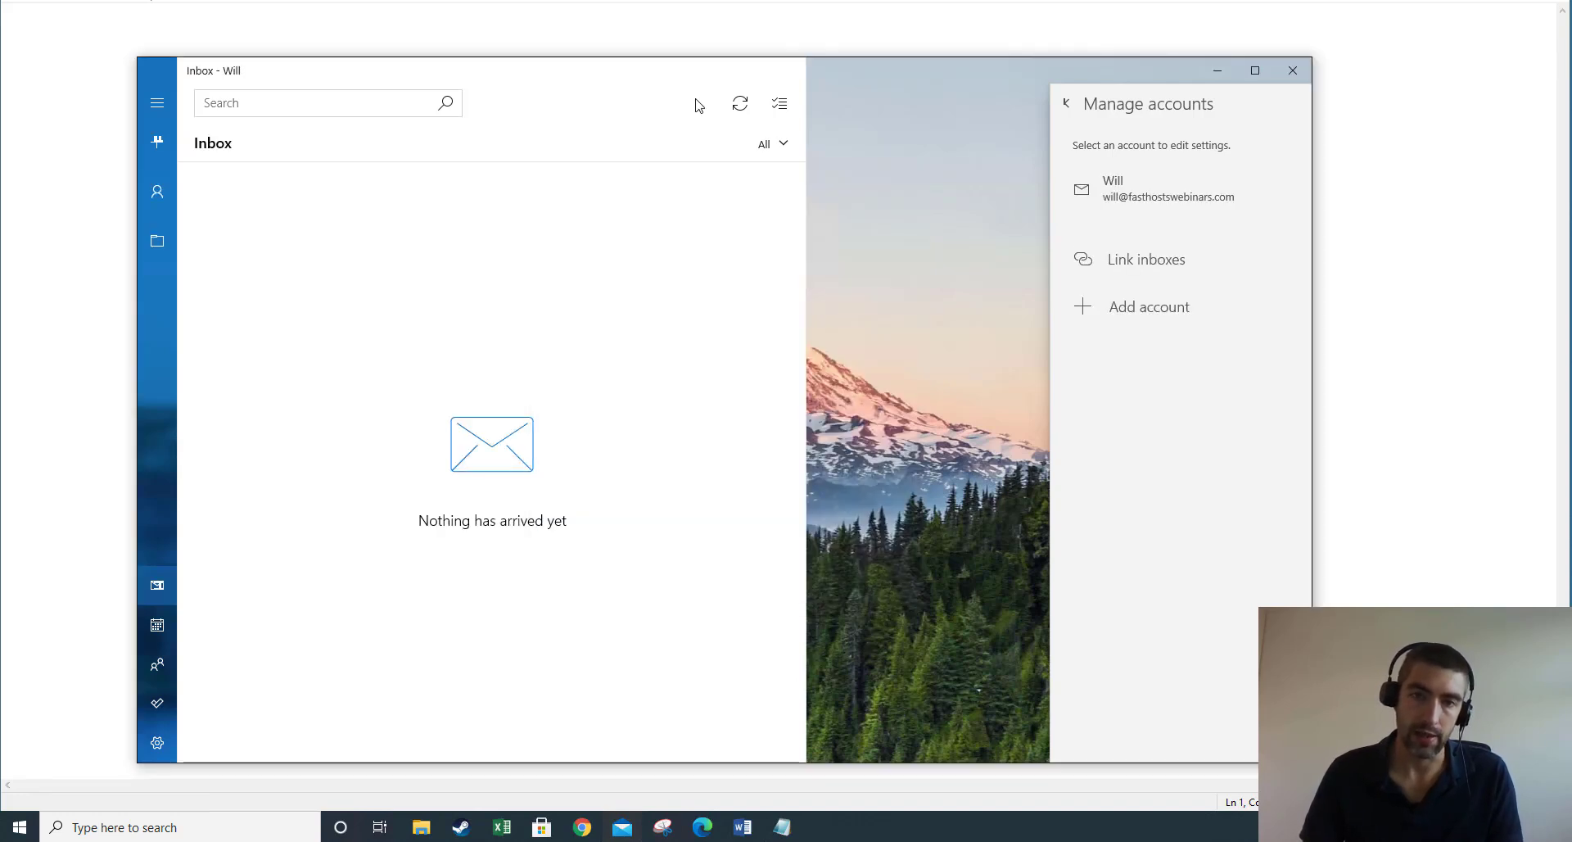